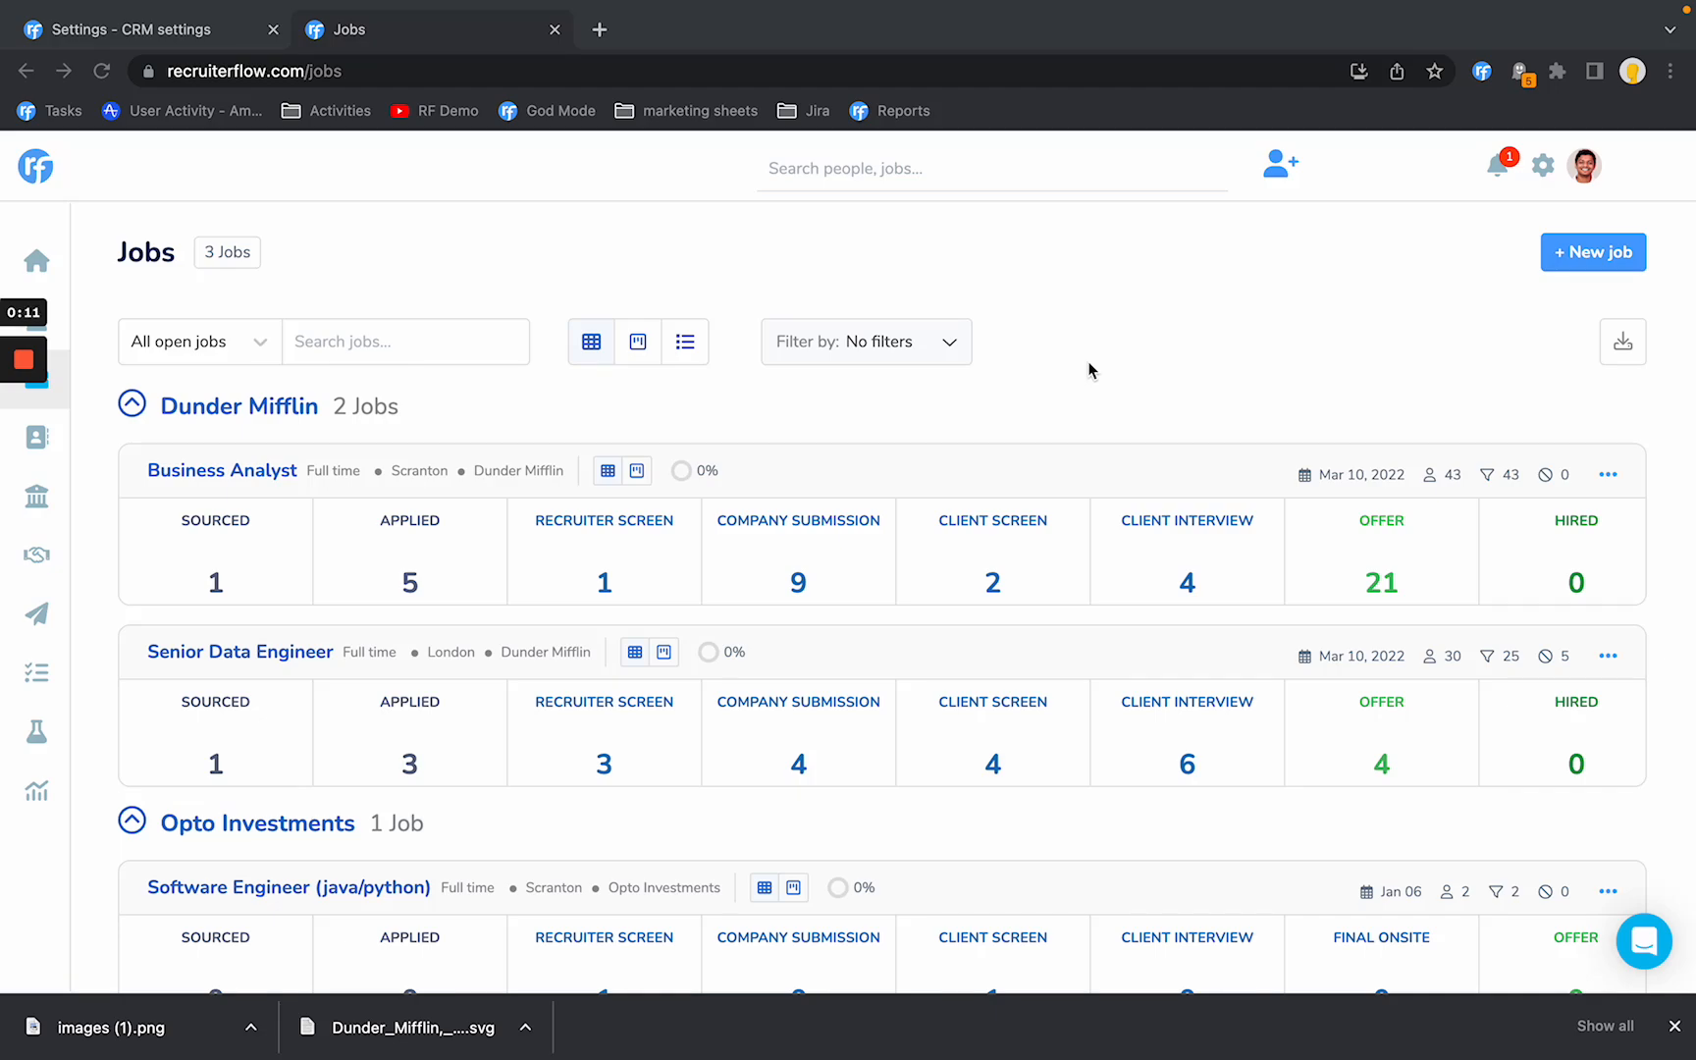
mouse_move(300, 488)
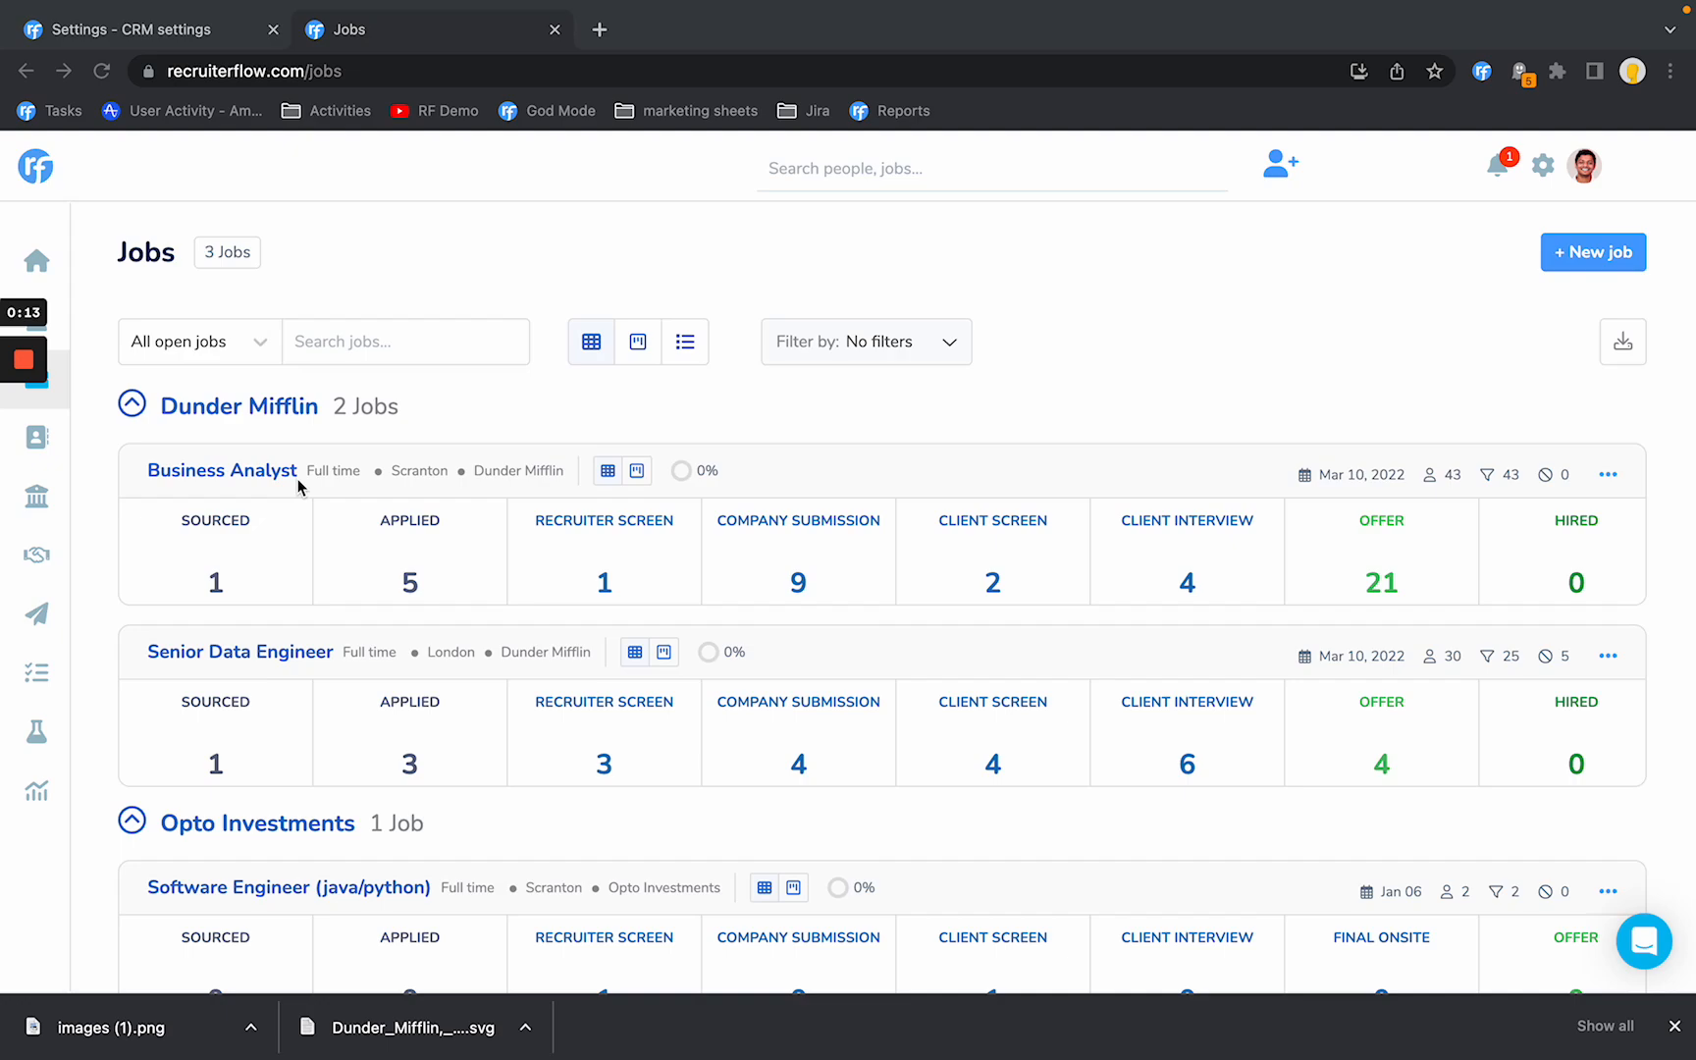
mouse_move(273, 496)
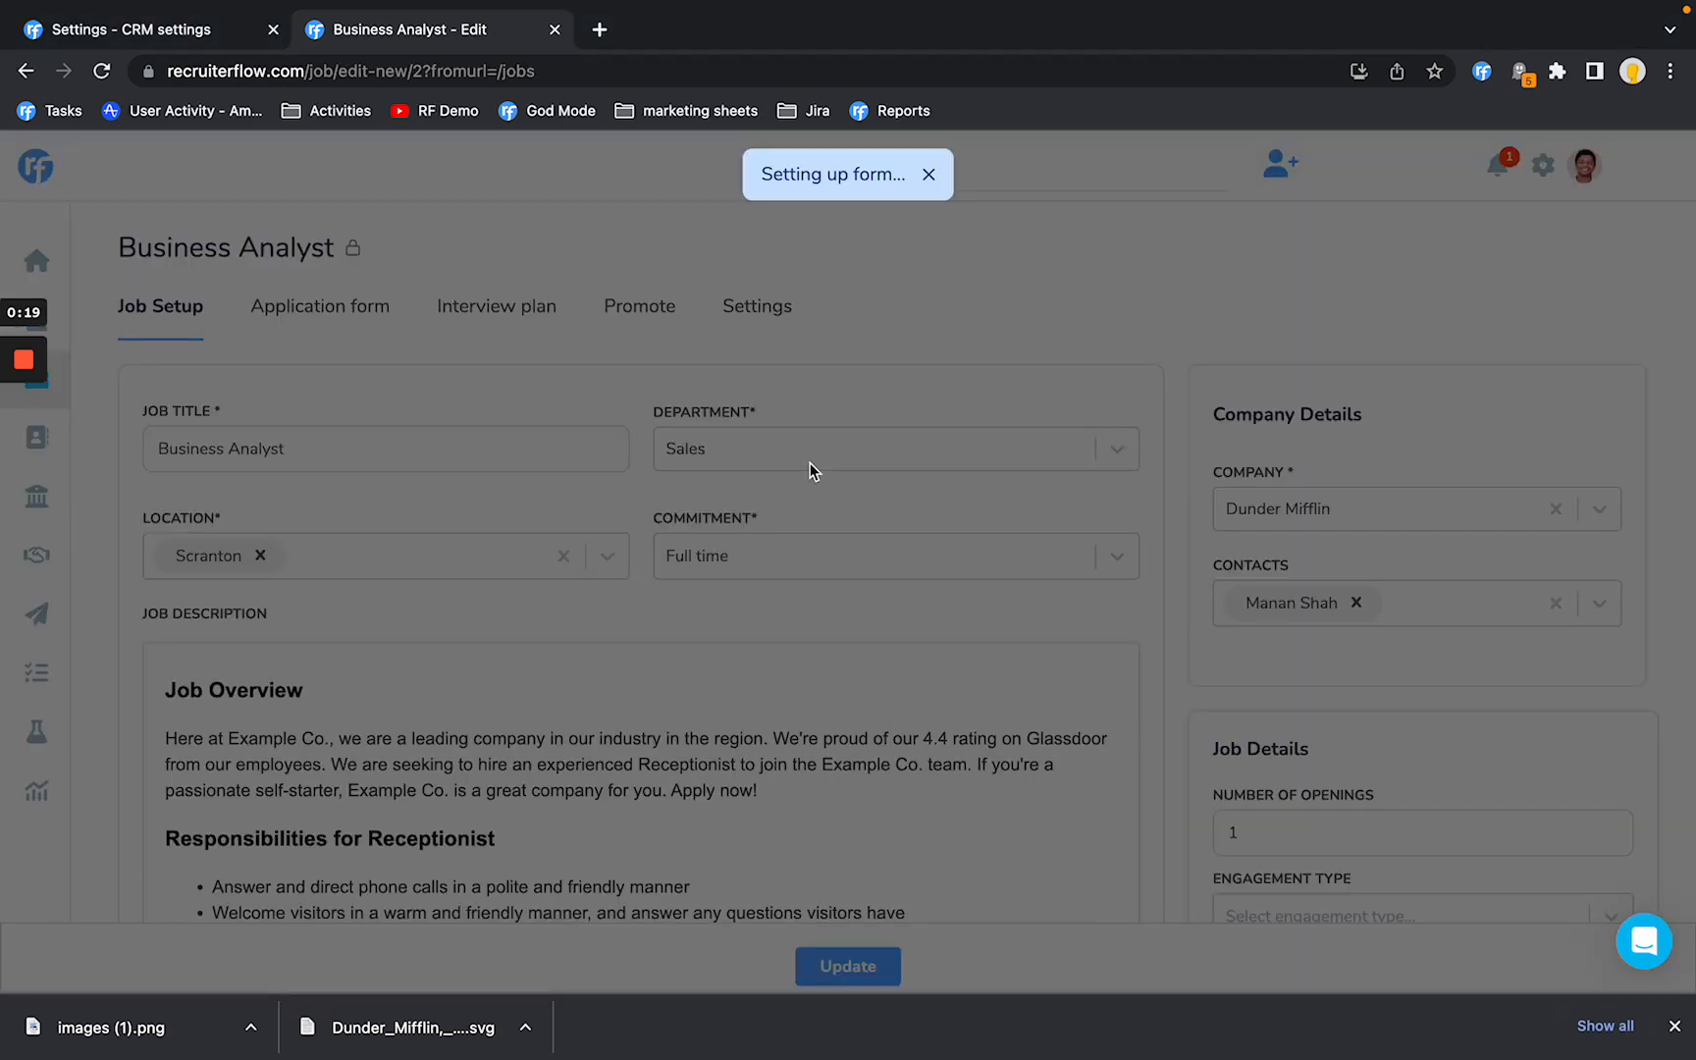
mouse_move(1284, 507)
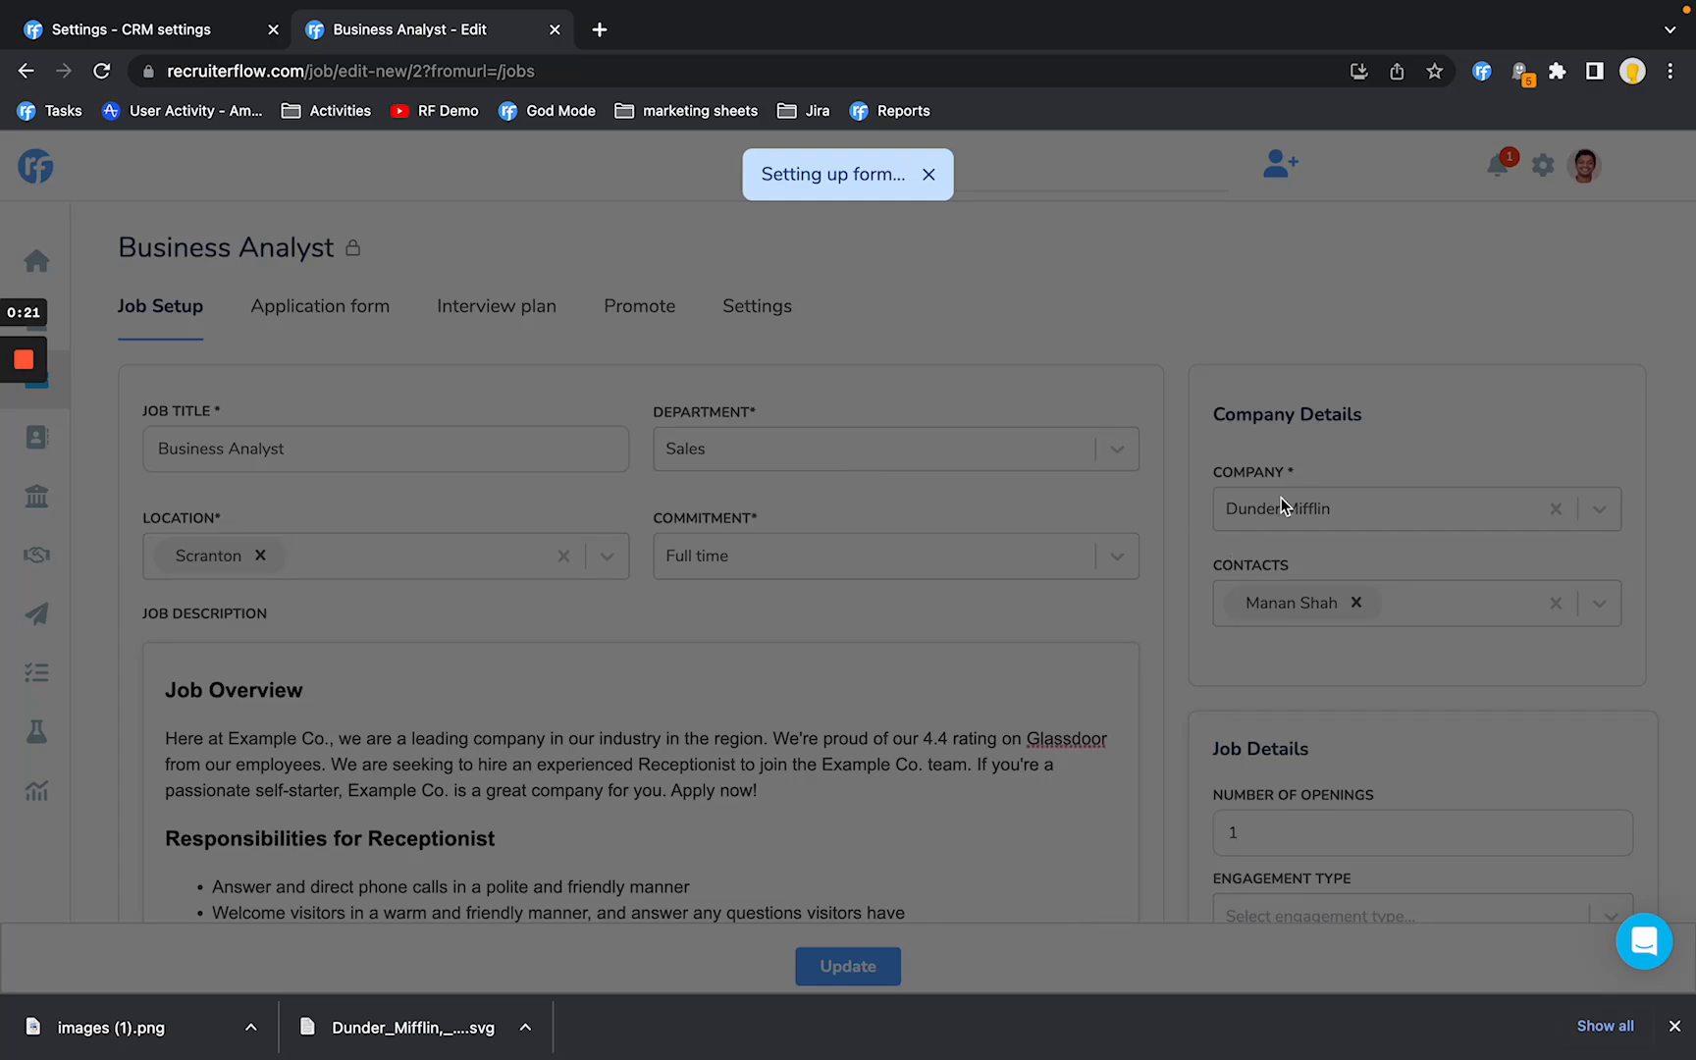
Open the Business Analyst job from the Jobs list for editing.
left_click(927, 174)
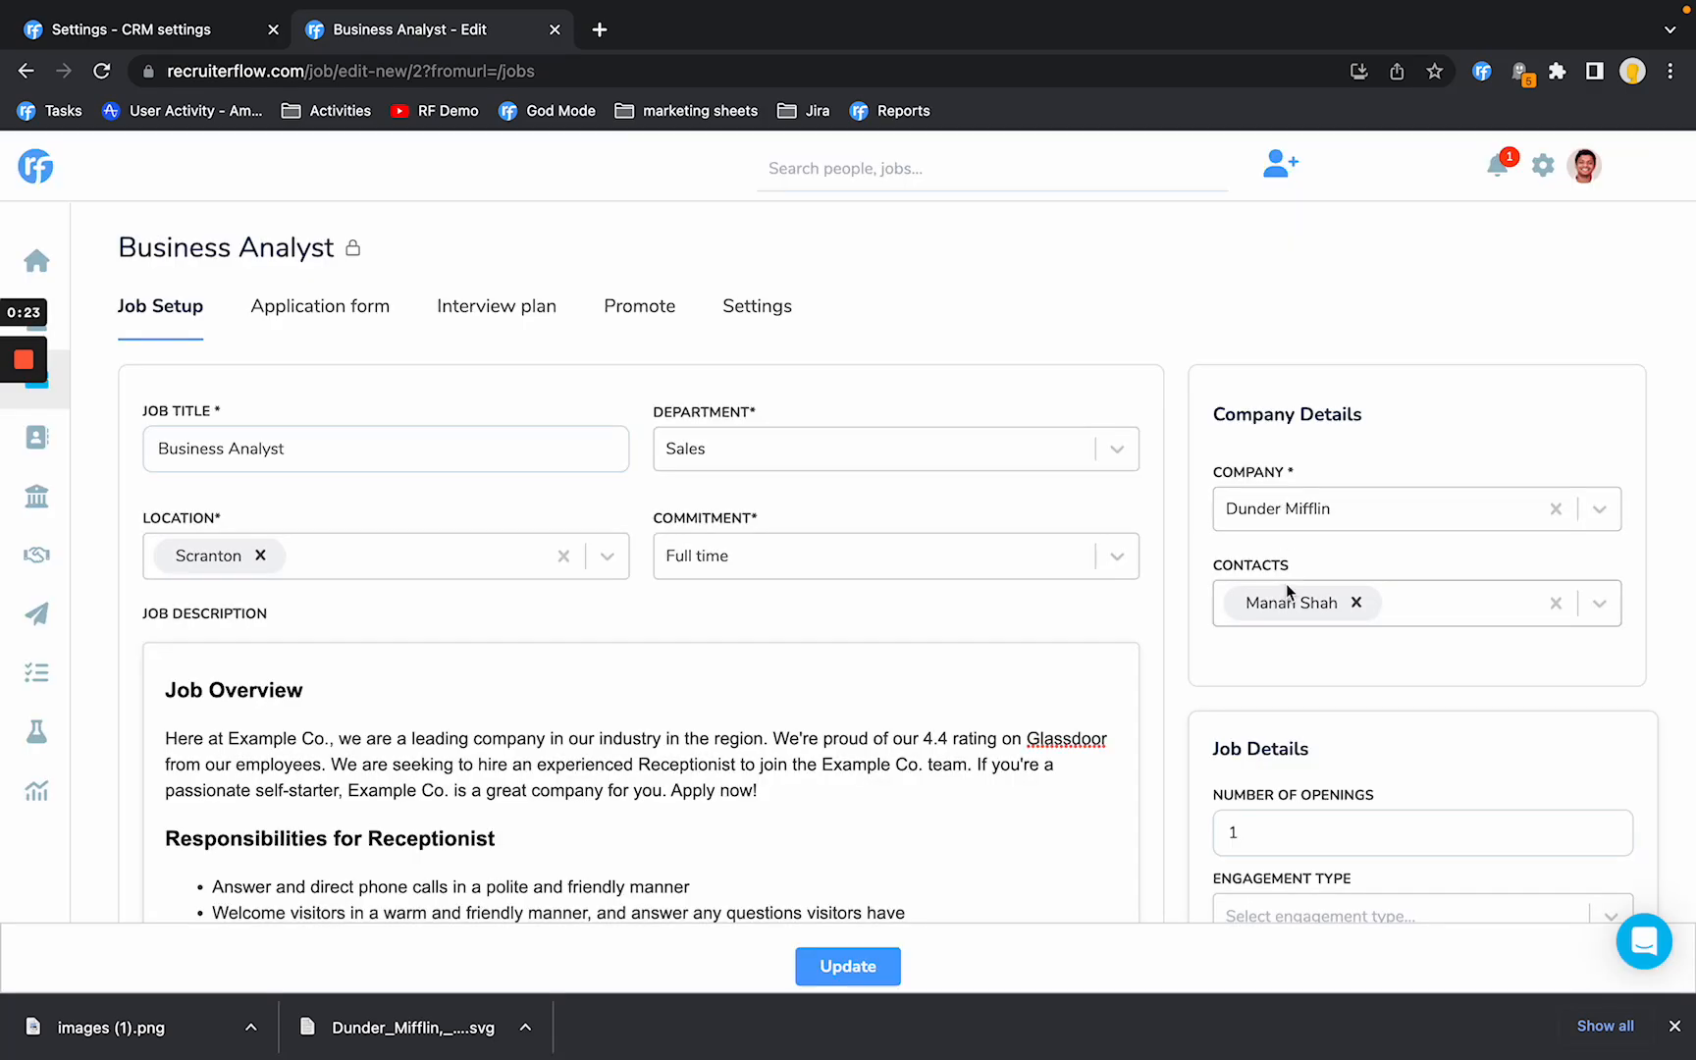
mouse_move(497, 325)
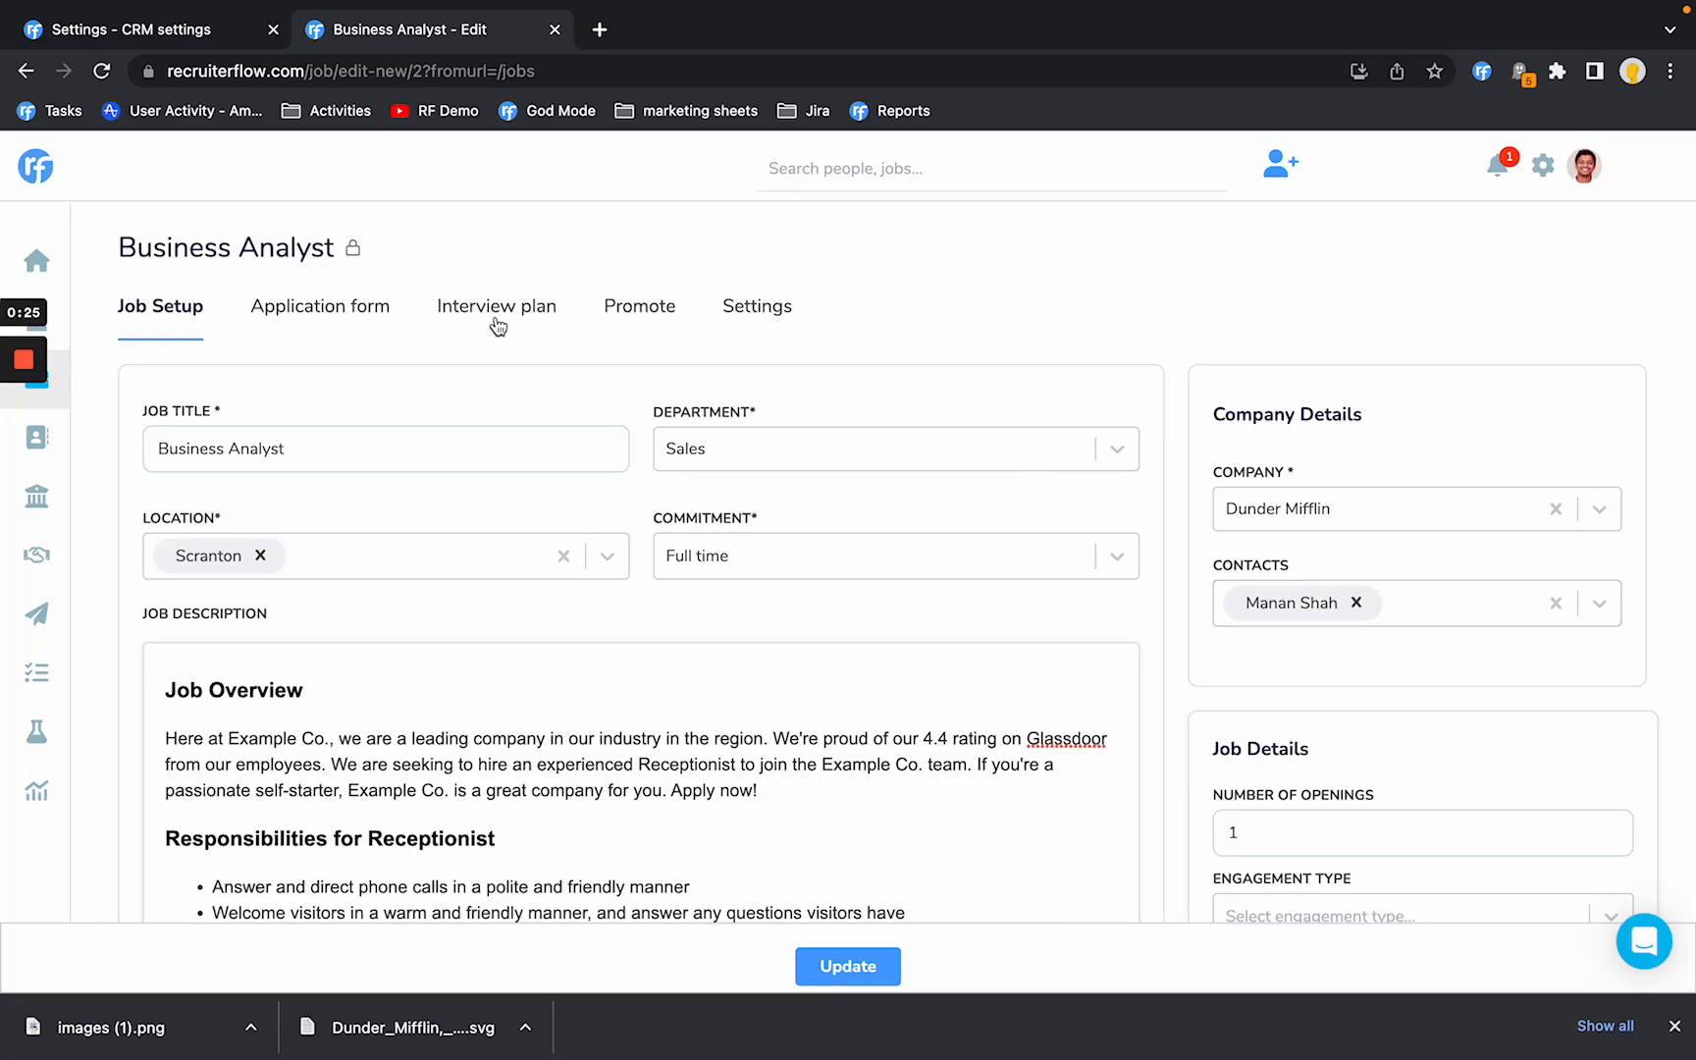
Review the Business Analyst interview plan stages, including Company Submission sharing, then return to Jobs.
left_click(497, 306)
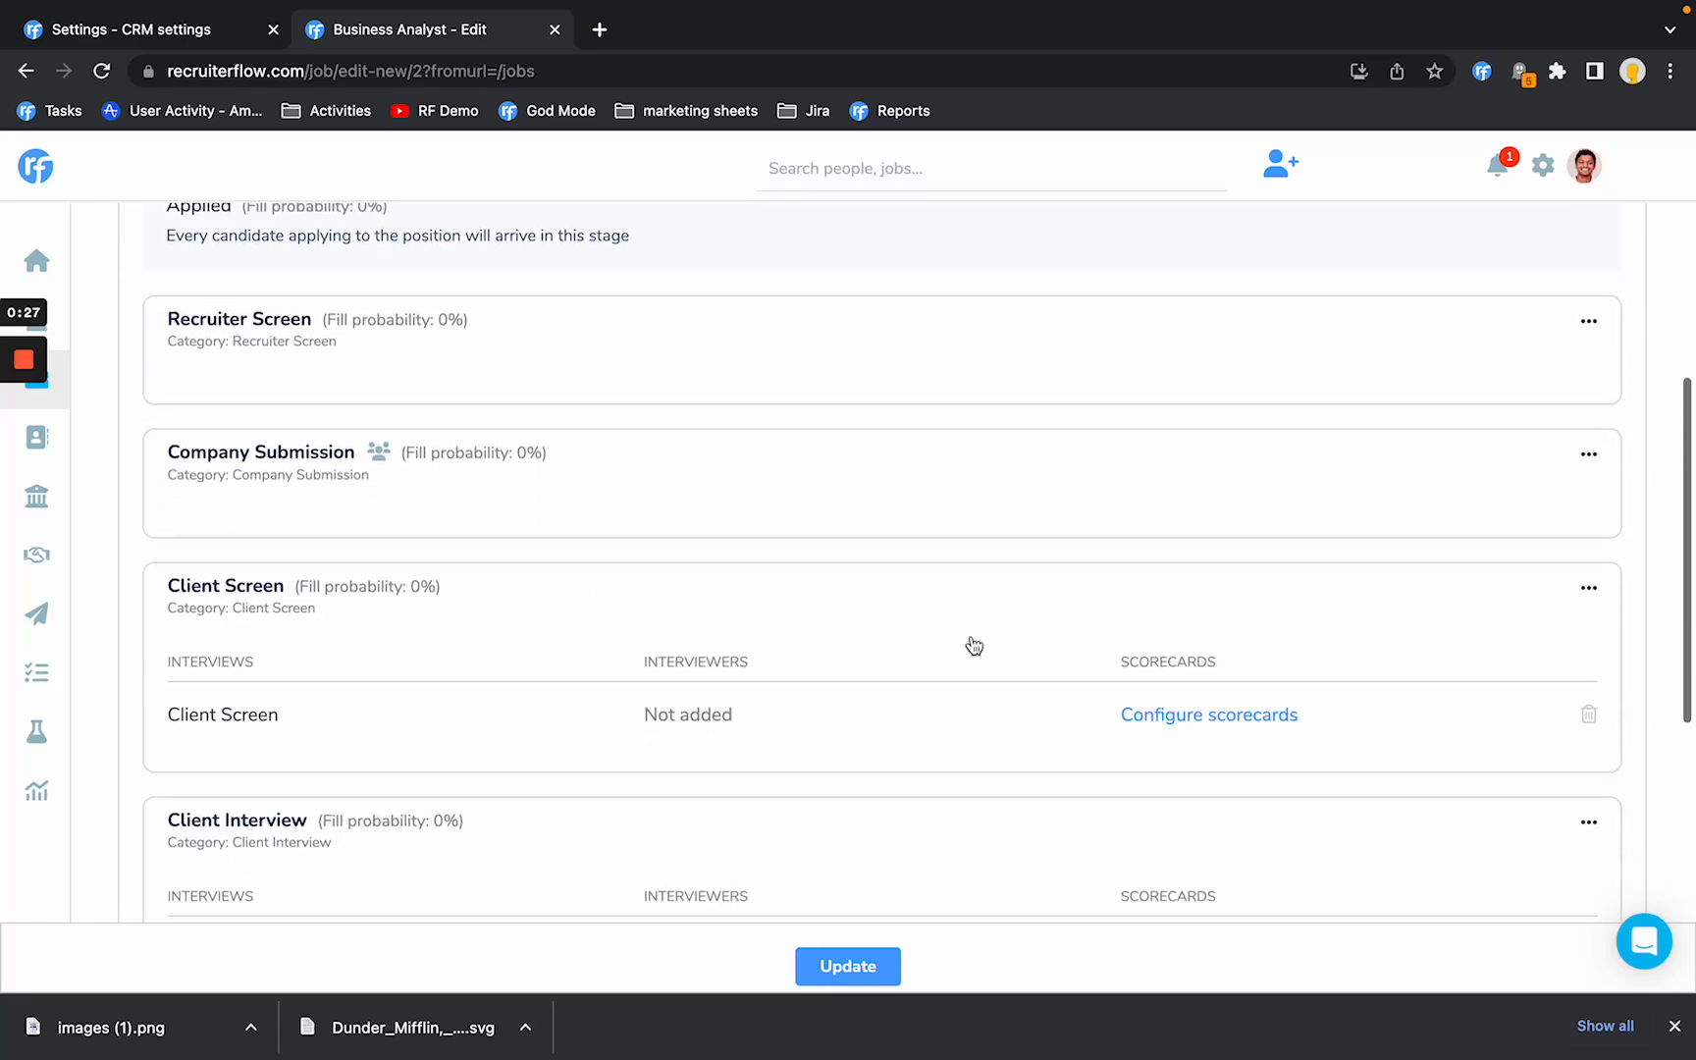
left_click(1589, 454)
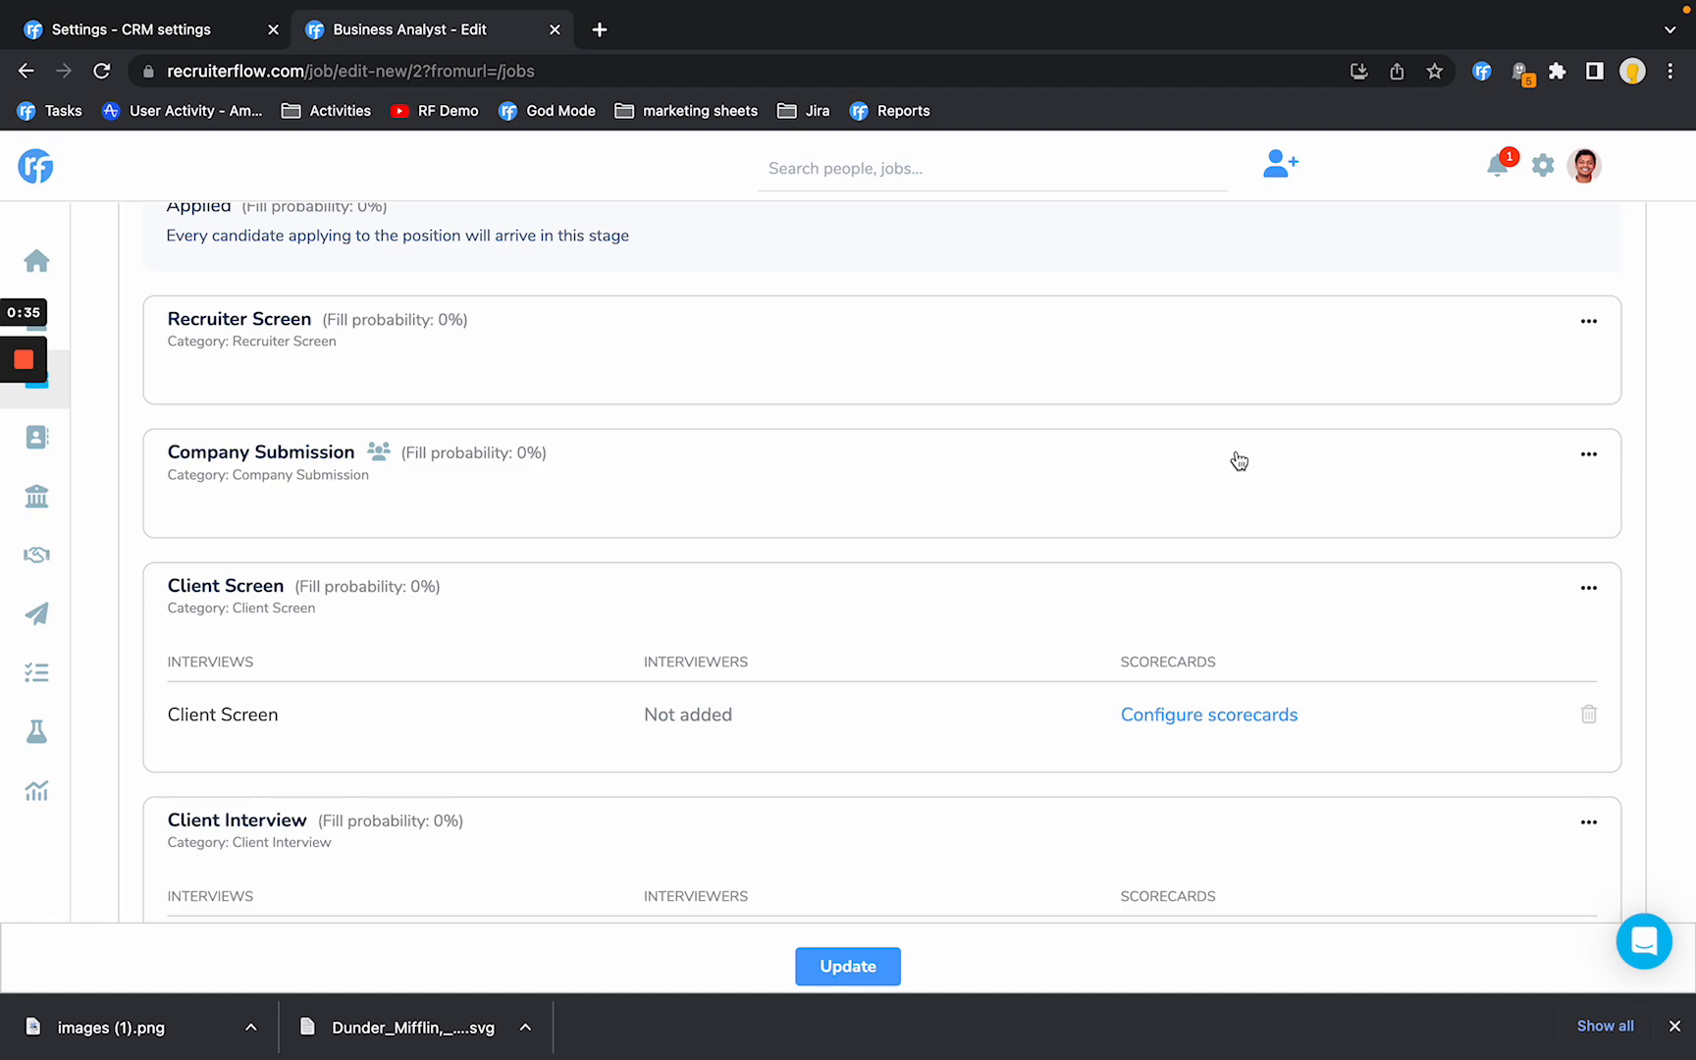
mouse_move(446, 470)
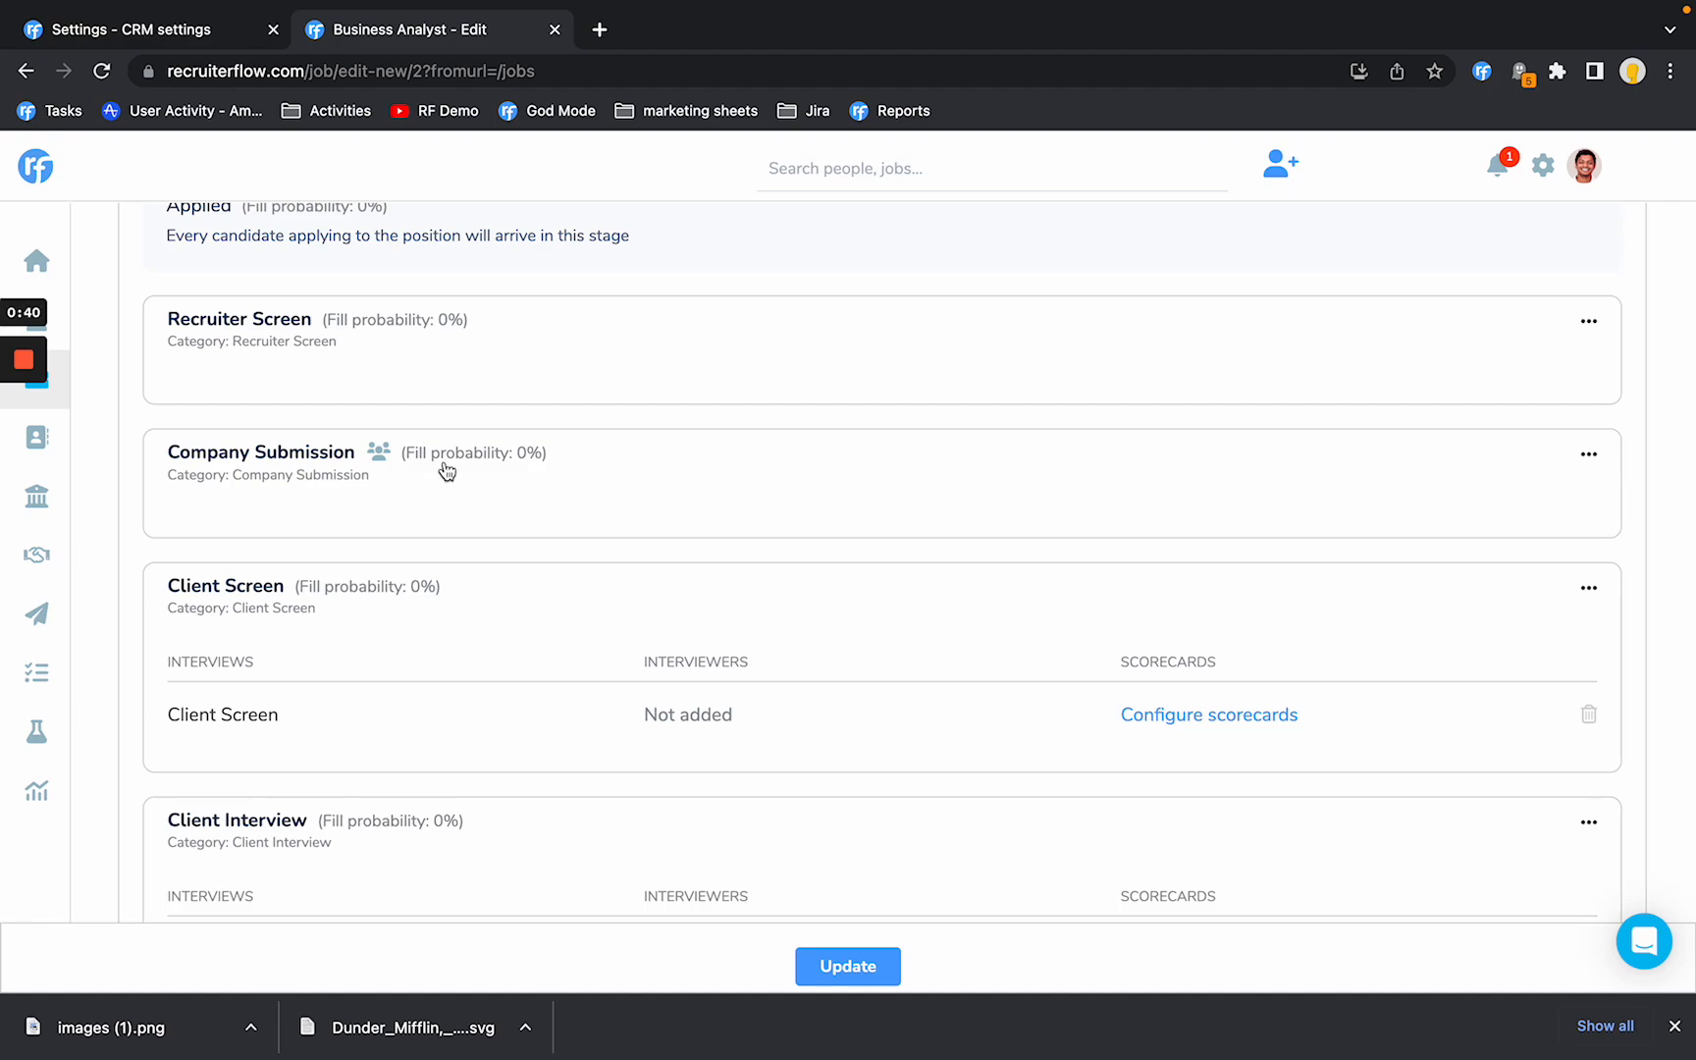
mouse_move(380, 453)
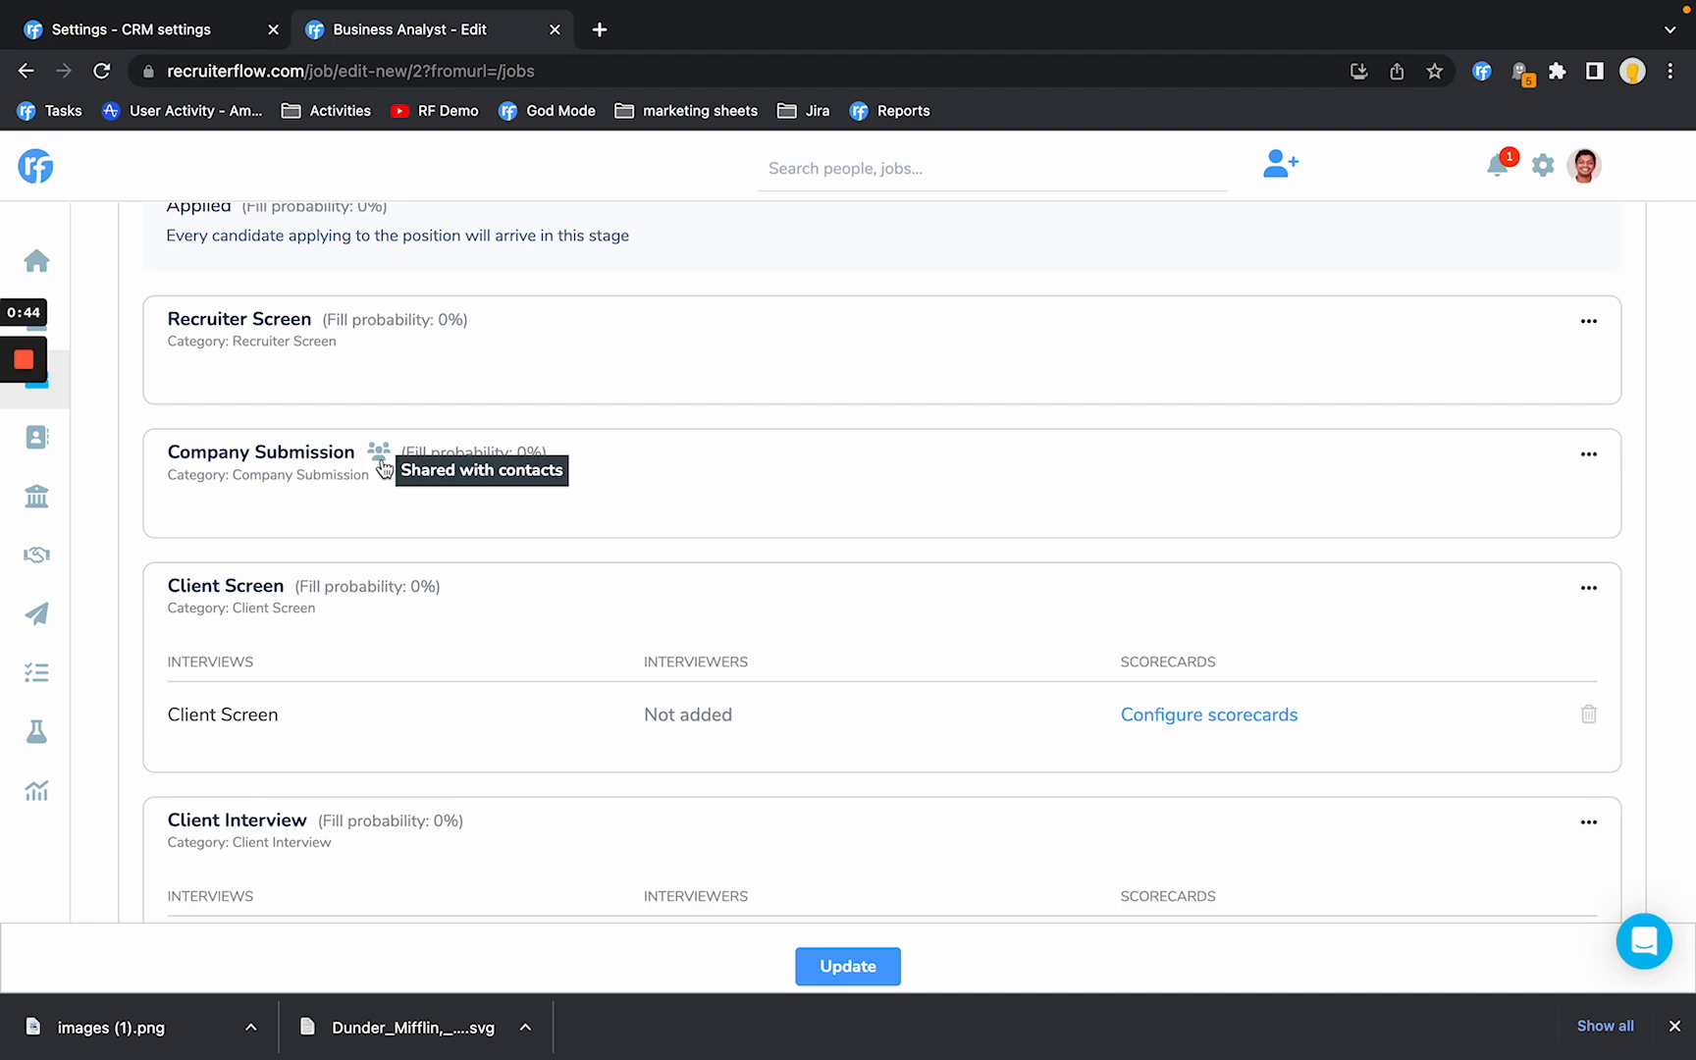
mouse_move(277, 603)
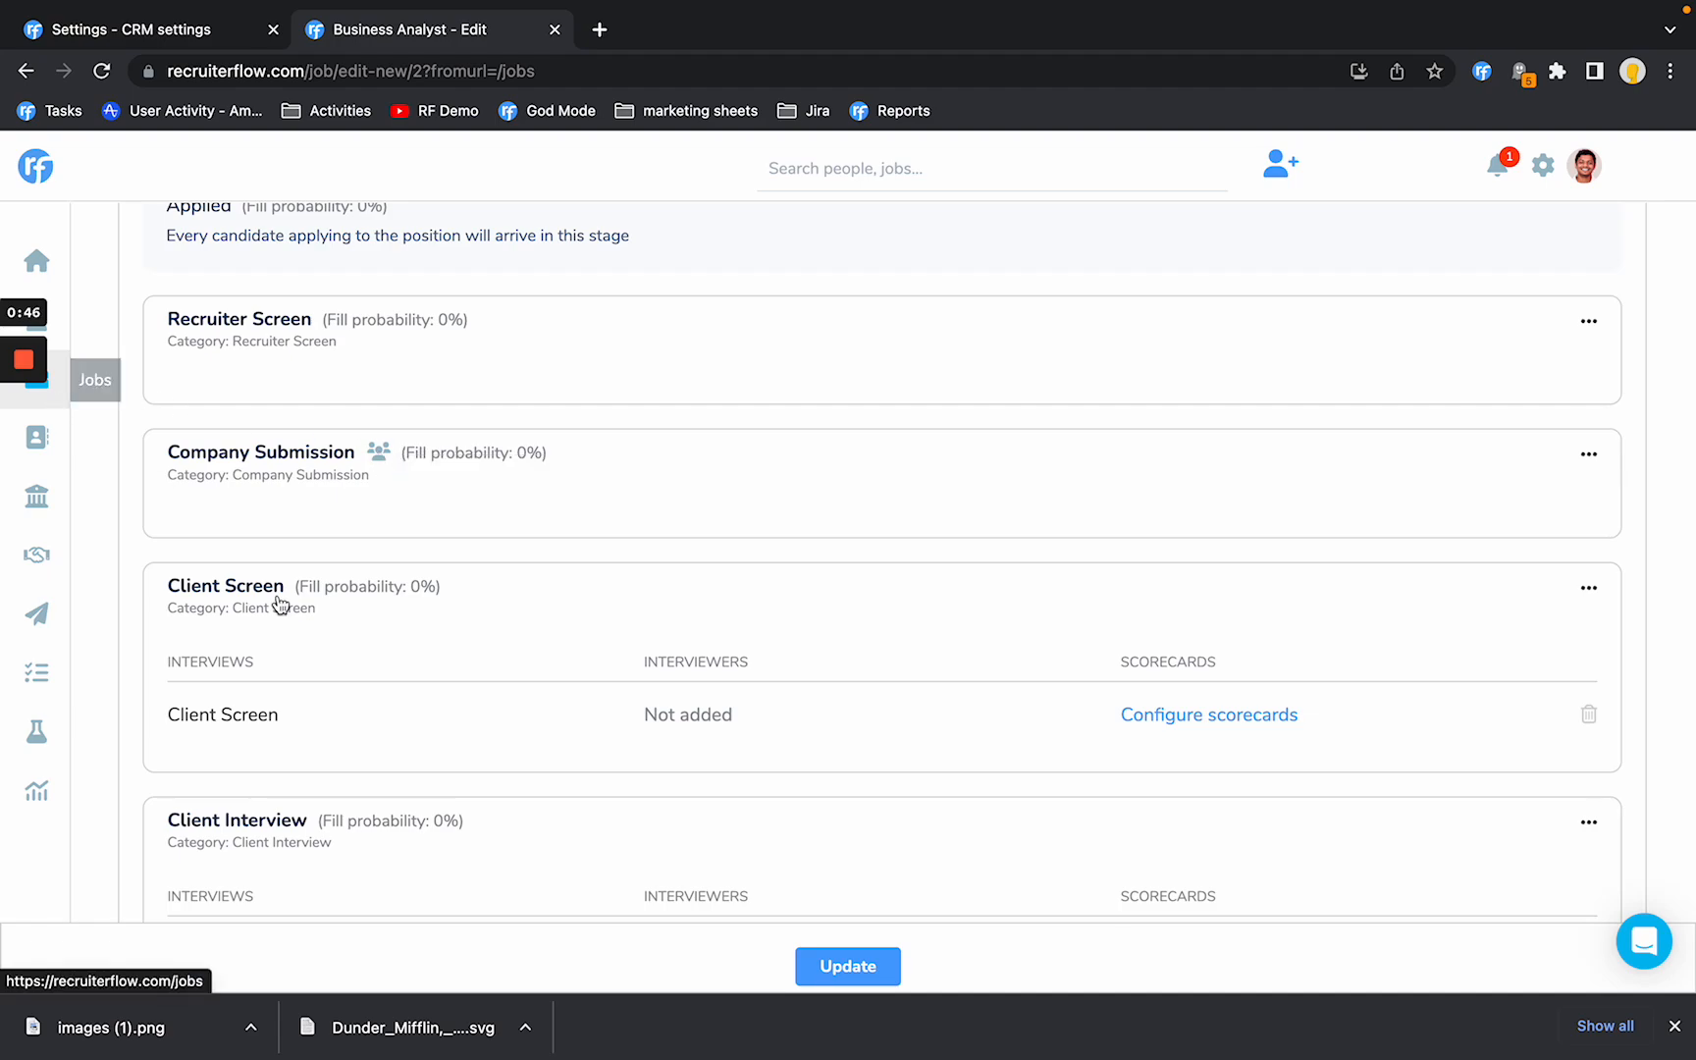
left_click(36, 379)
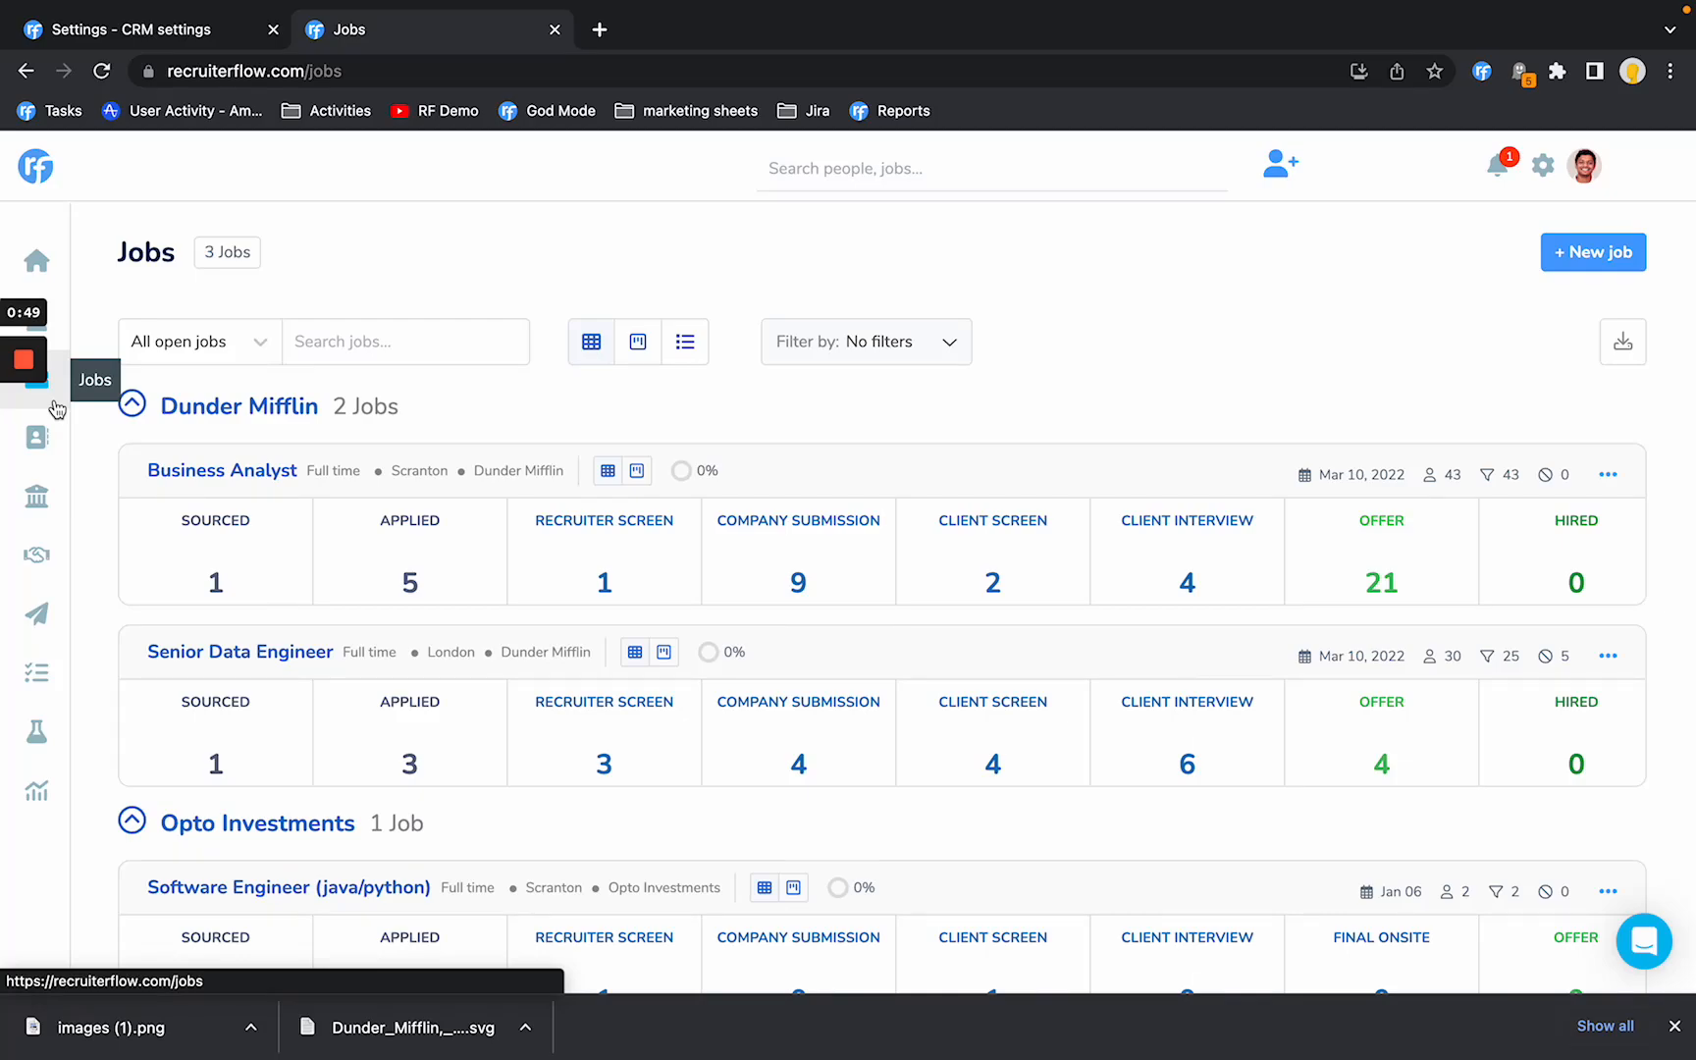
In CRM Client Portal Settings, hide Last Name, Email, Phone Number and Website.
left_click(140, 29)
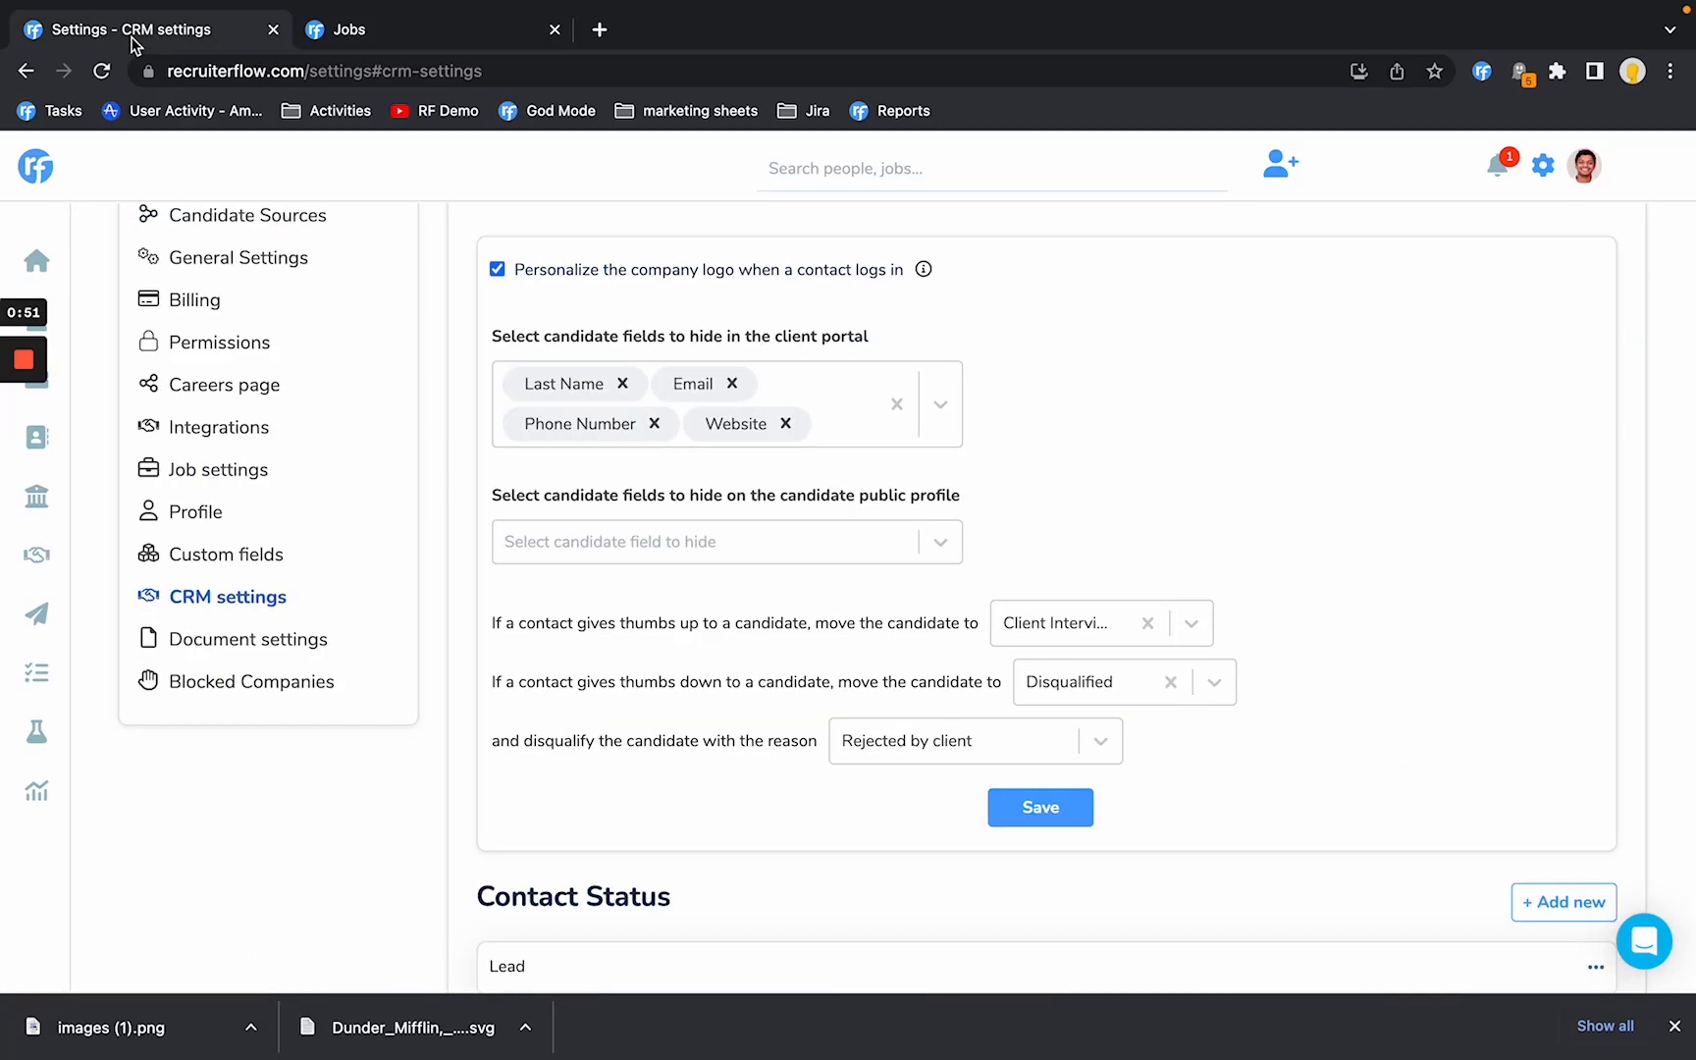
scroll("up", 3)
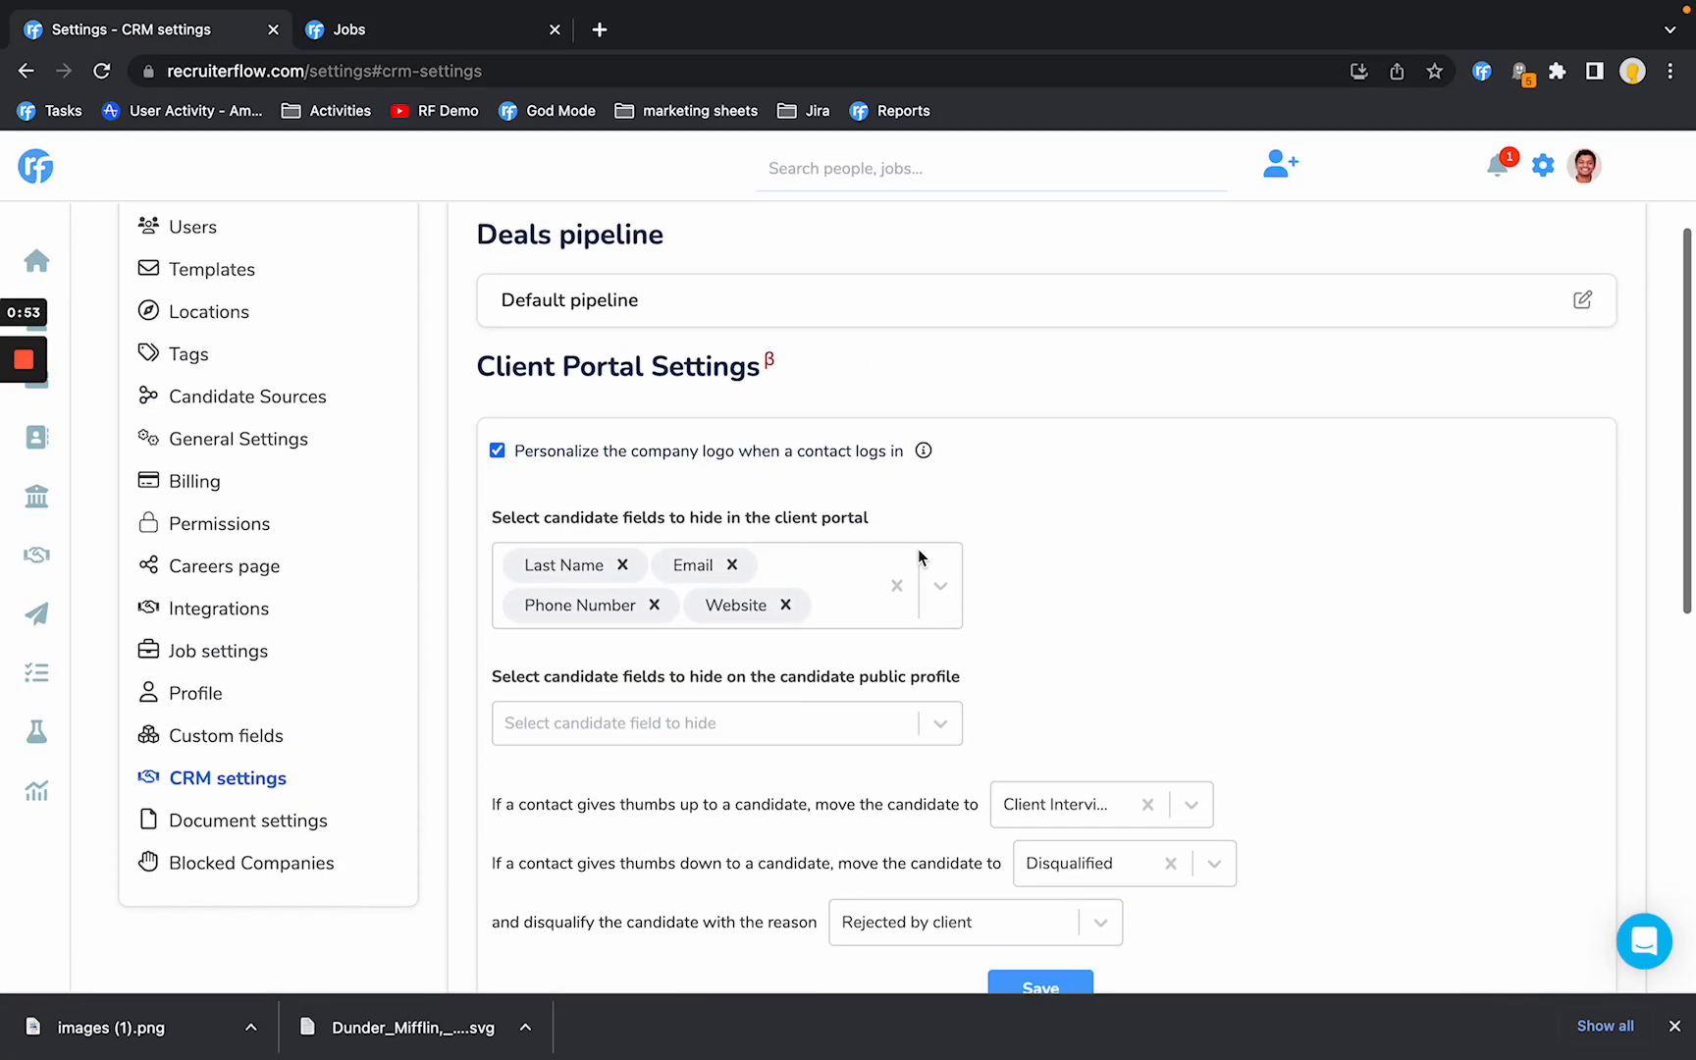
scroll("down", 3)
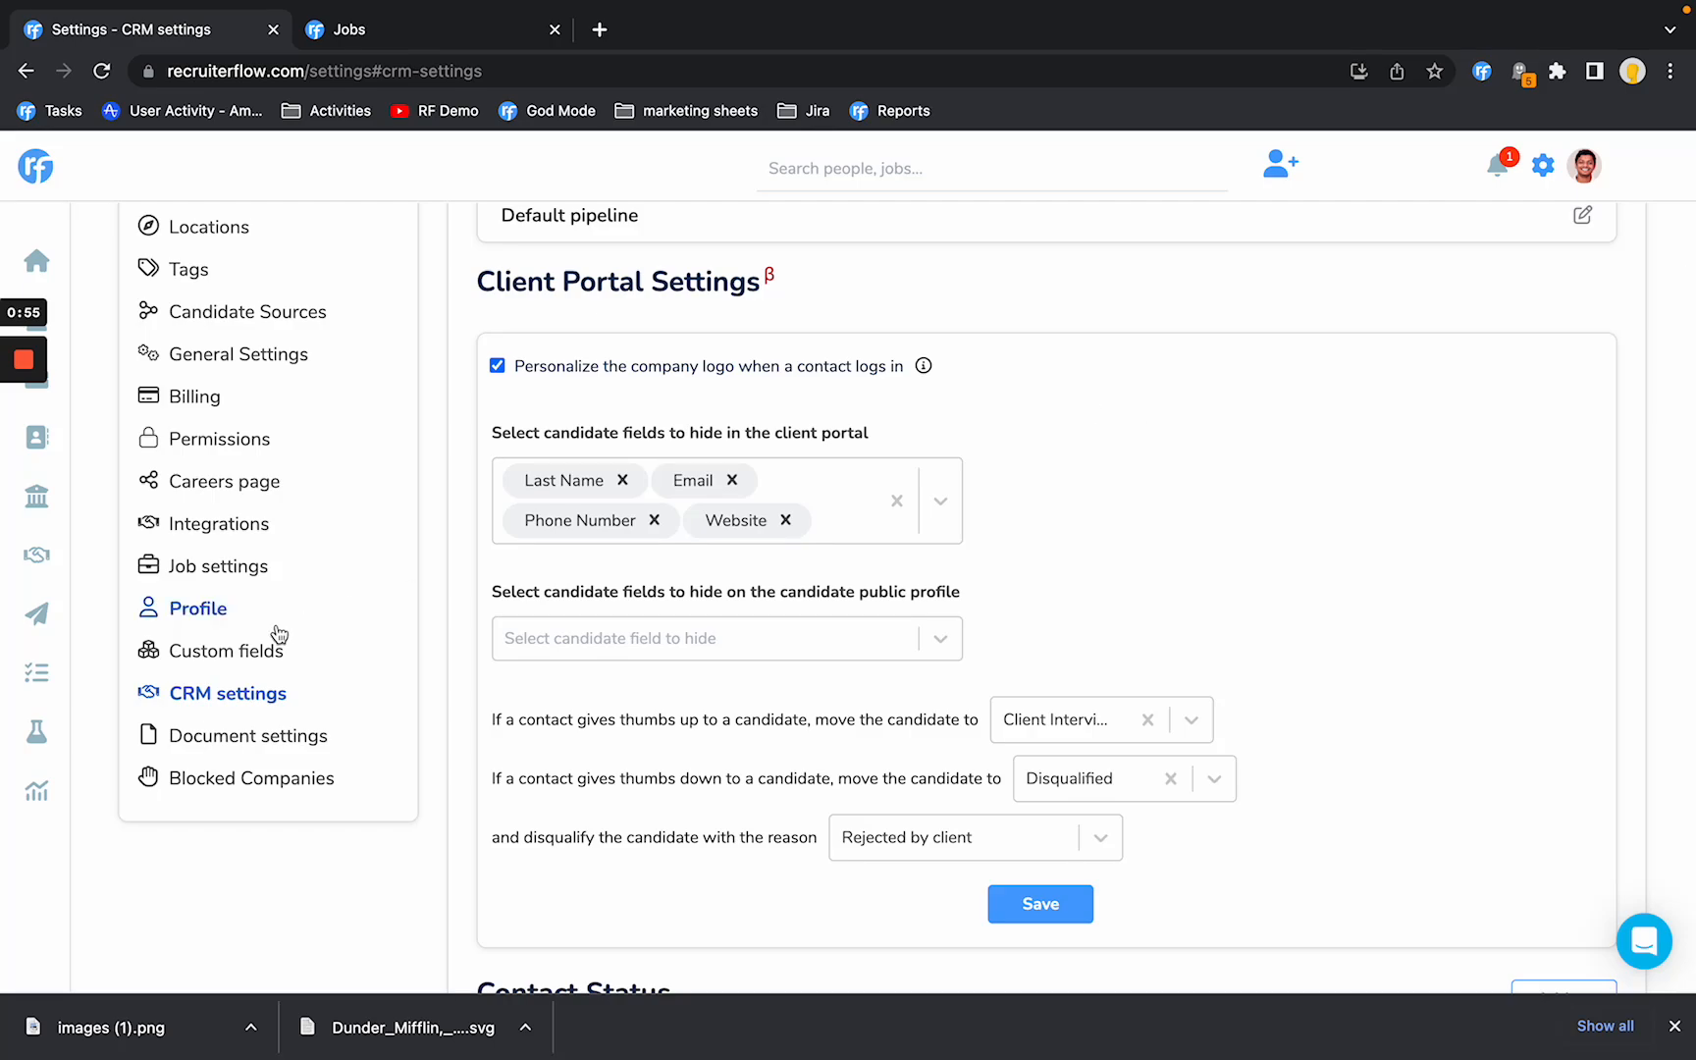
scroll("down", 3)
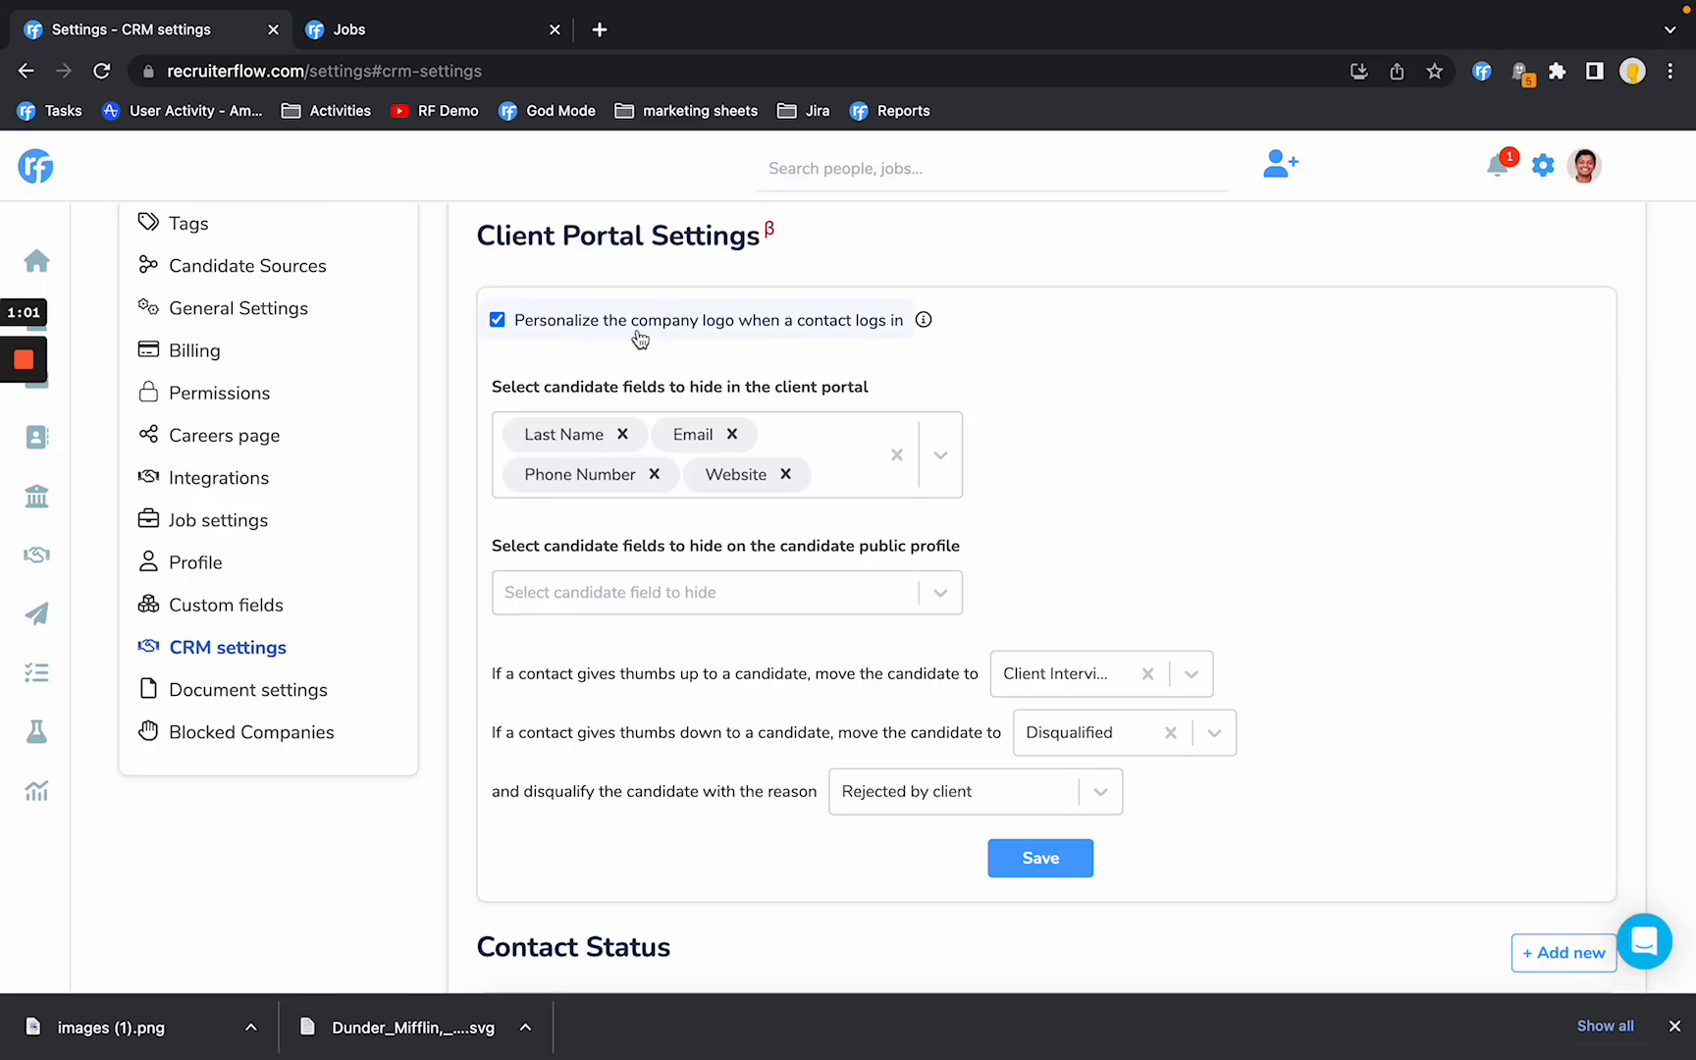
mouse_move(813, 332)
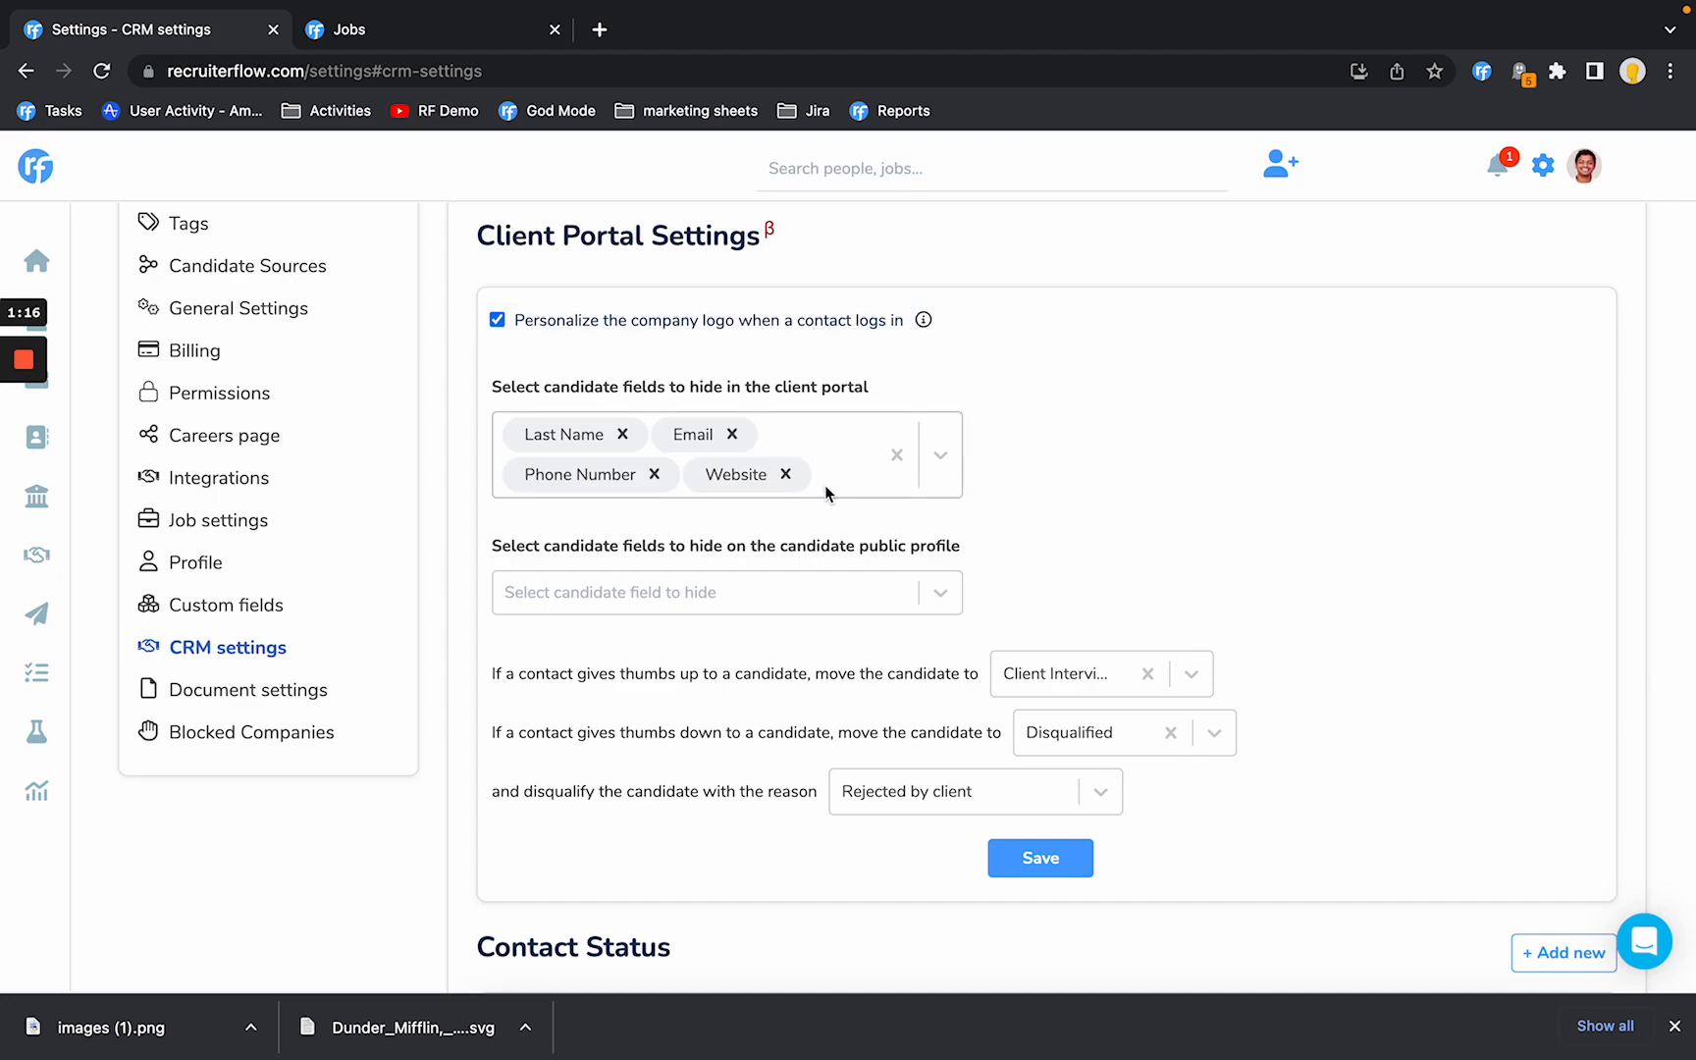
mouse_move(994, 483)
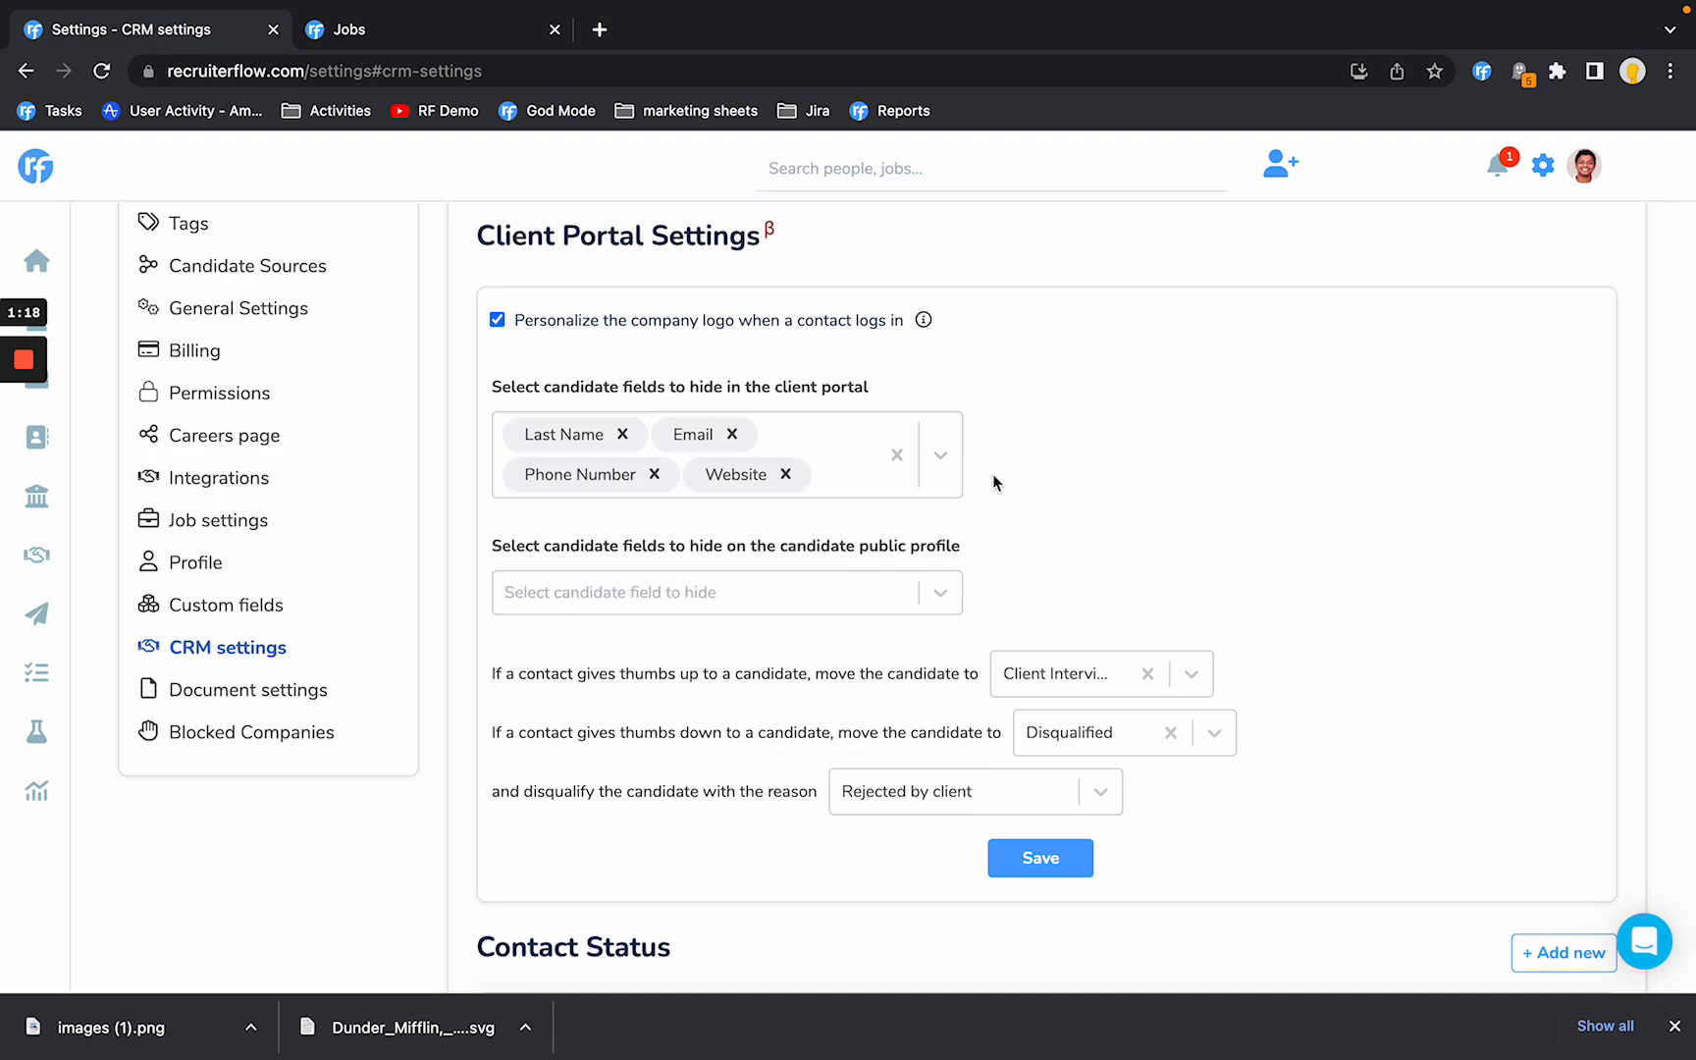
mouse_move(761, 483)
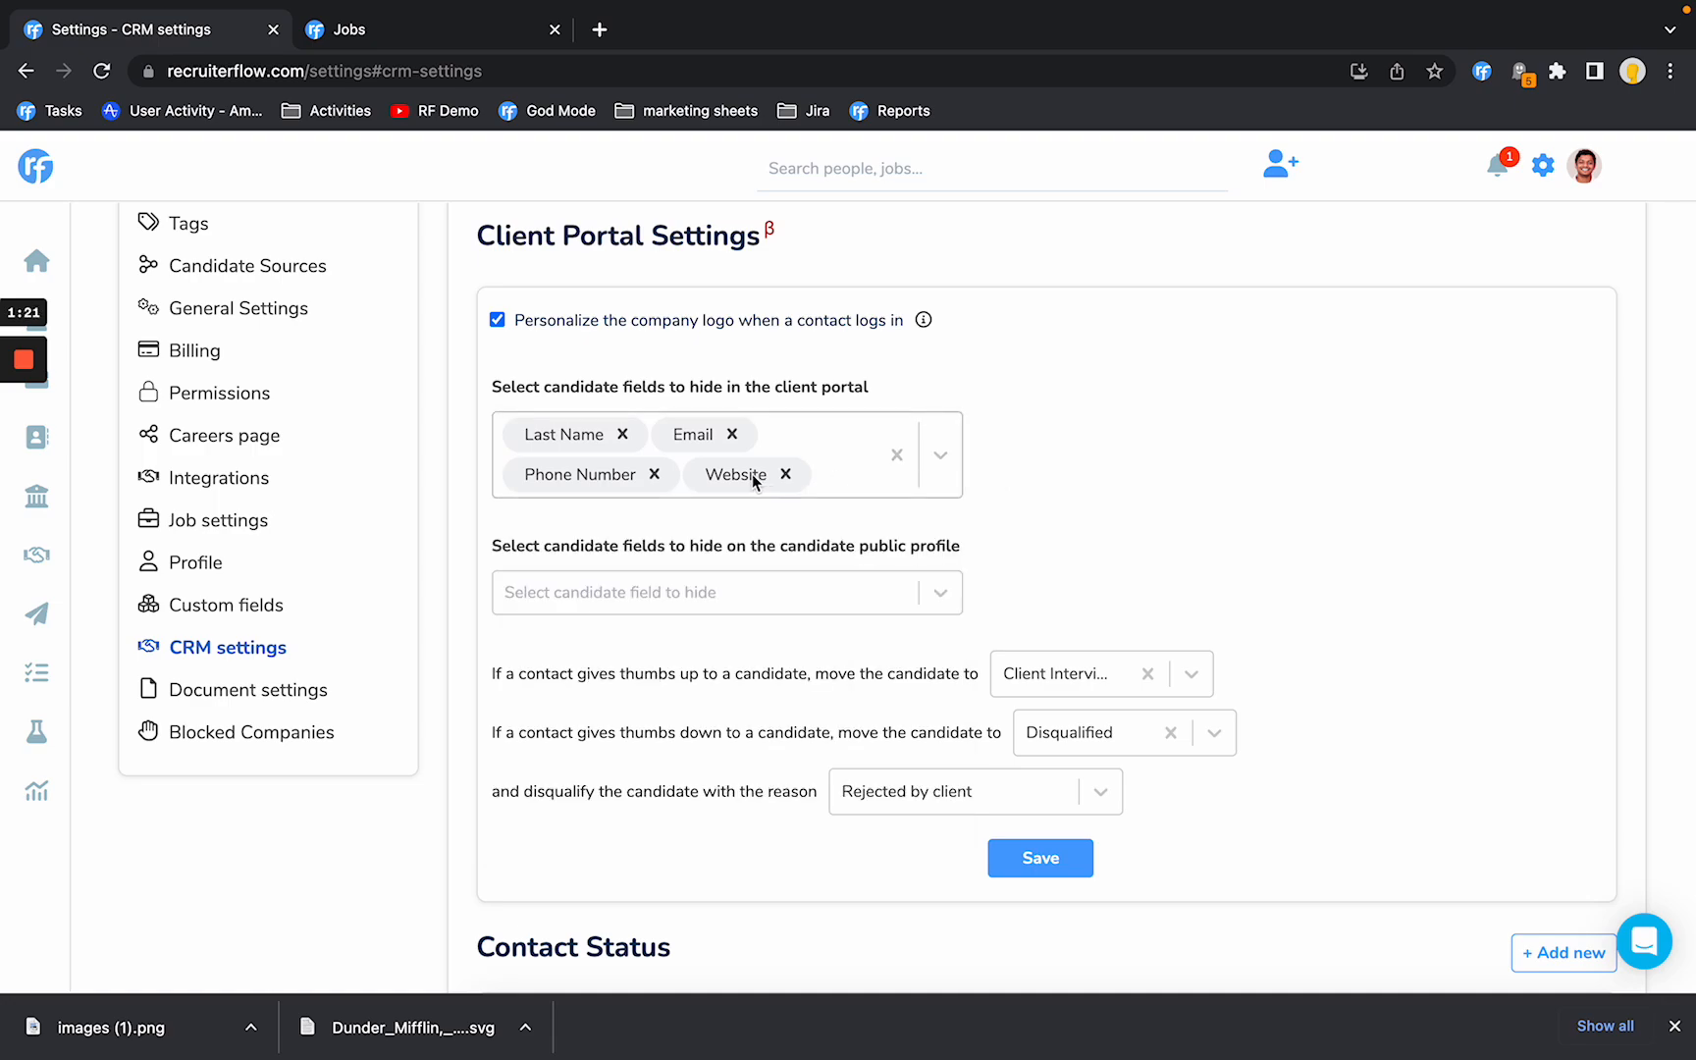
mouse_move(649, 445)
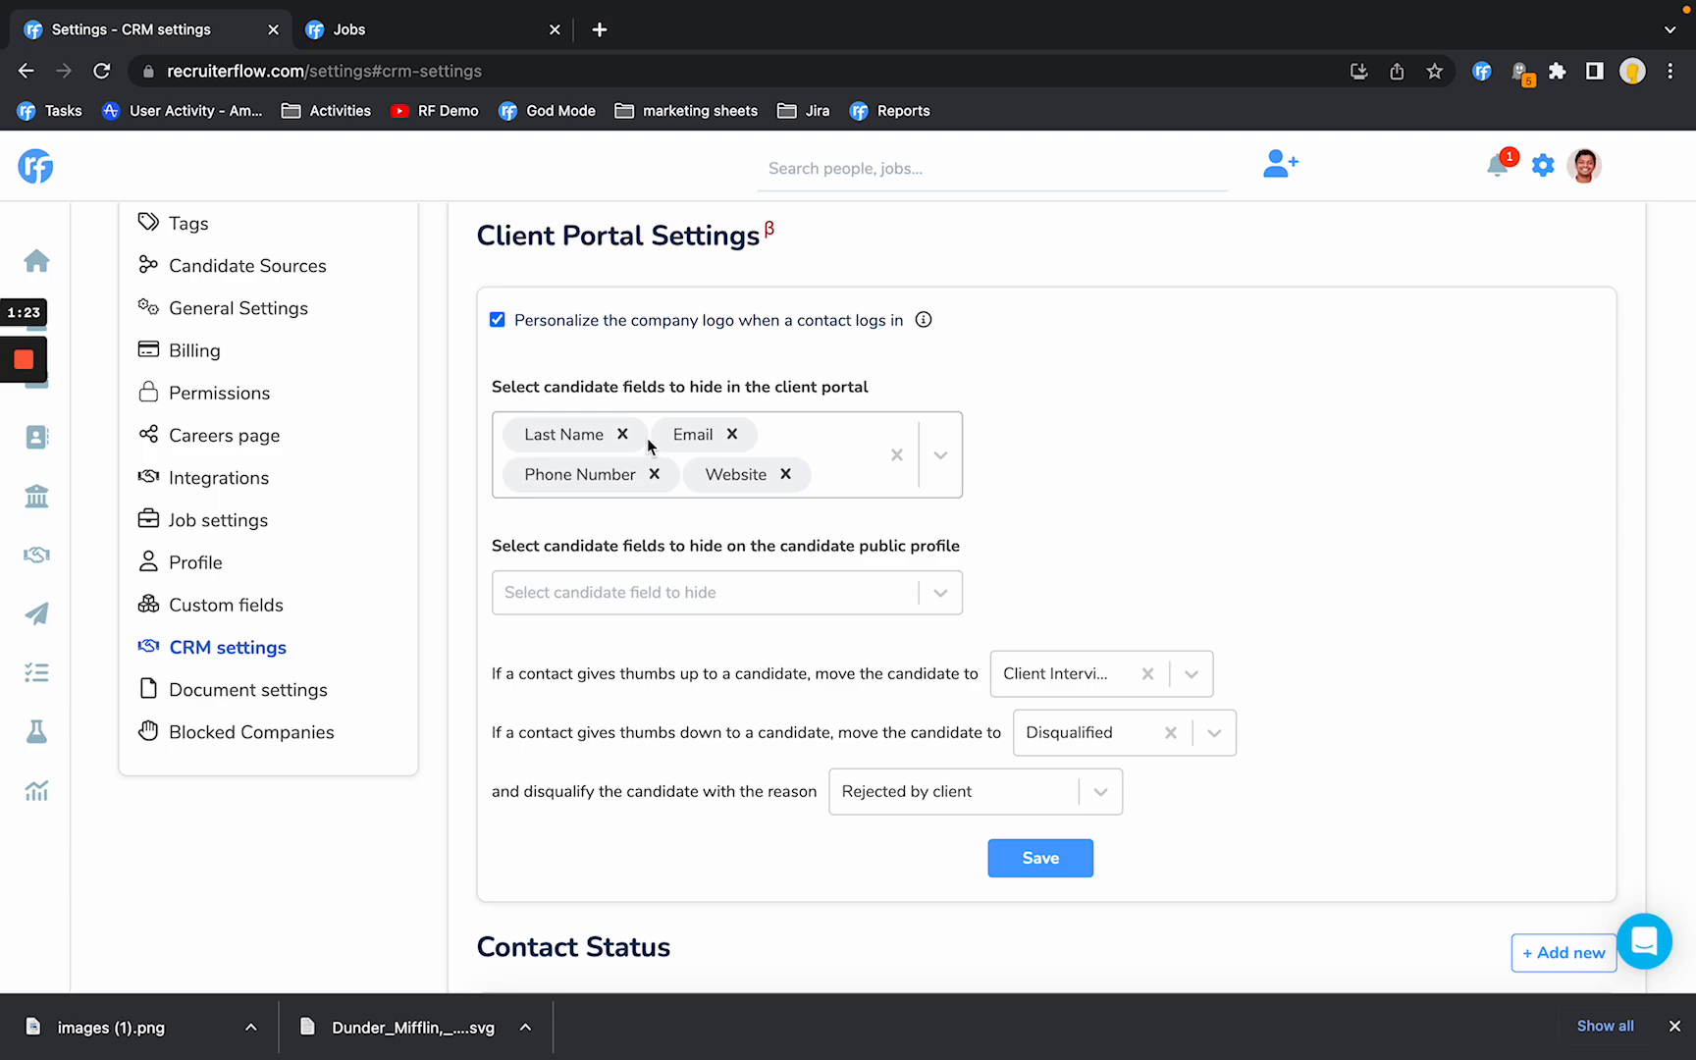
mouse_move(580, 444)
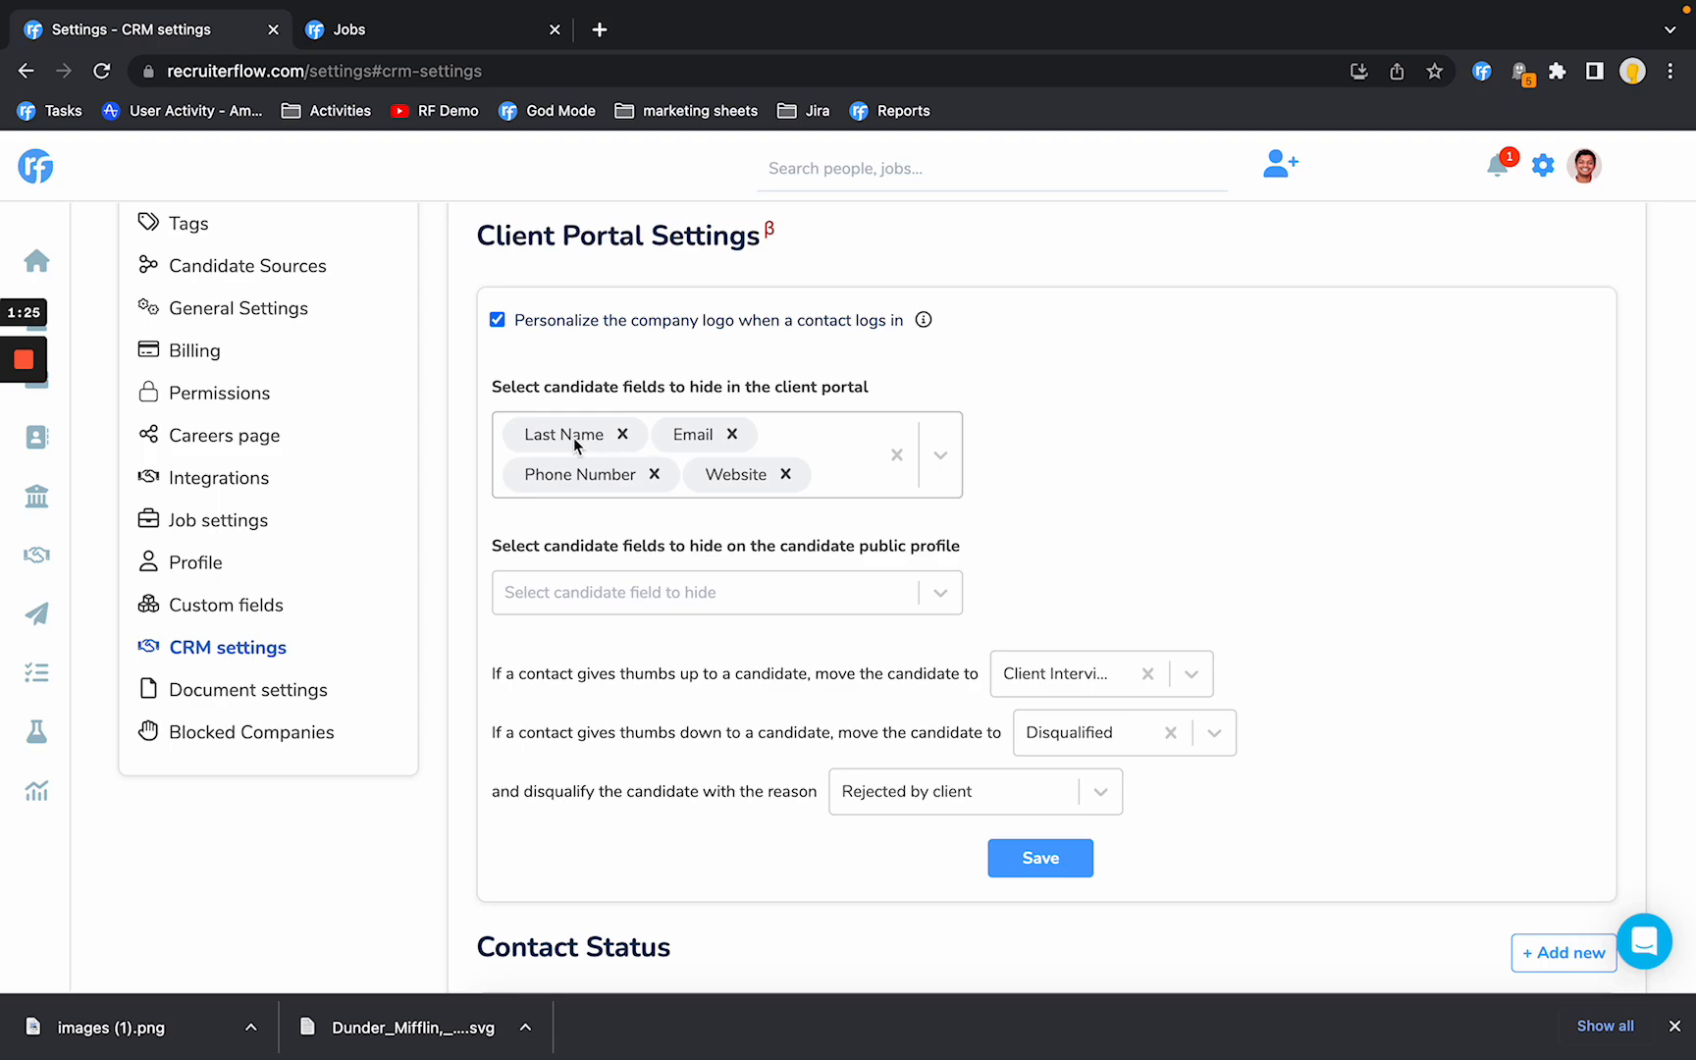
mouse_move(682, 446)
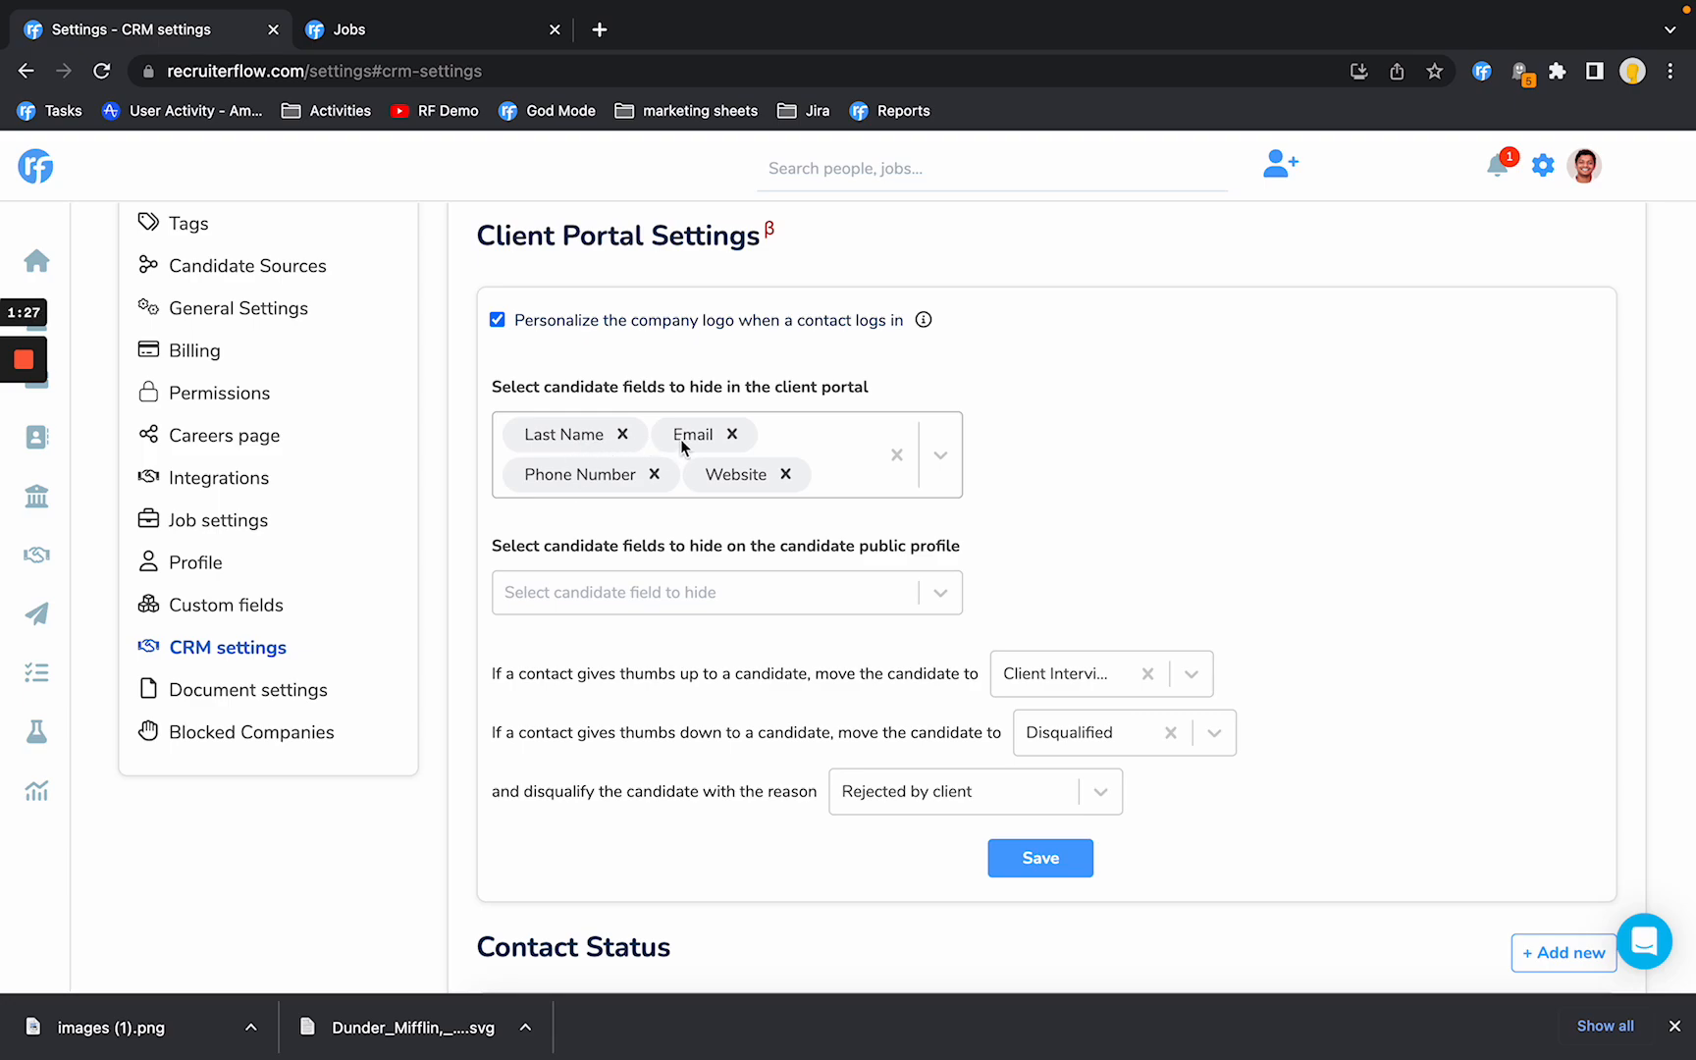
mouse_move(757, 489)
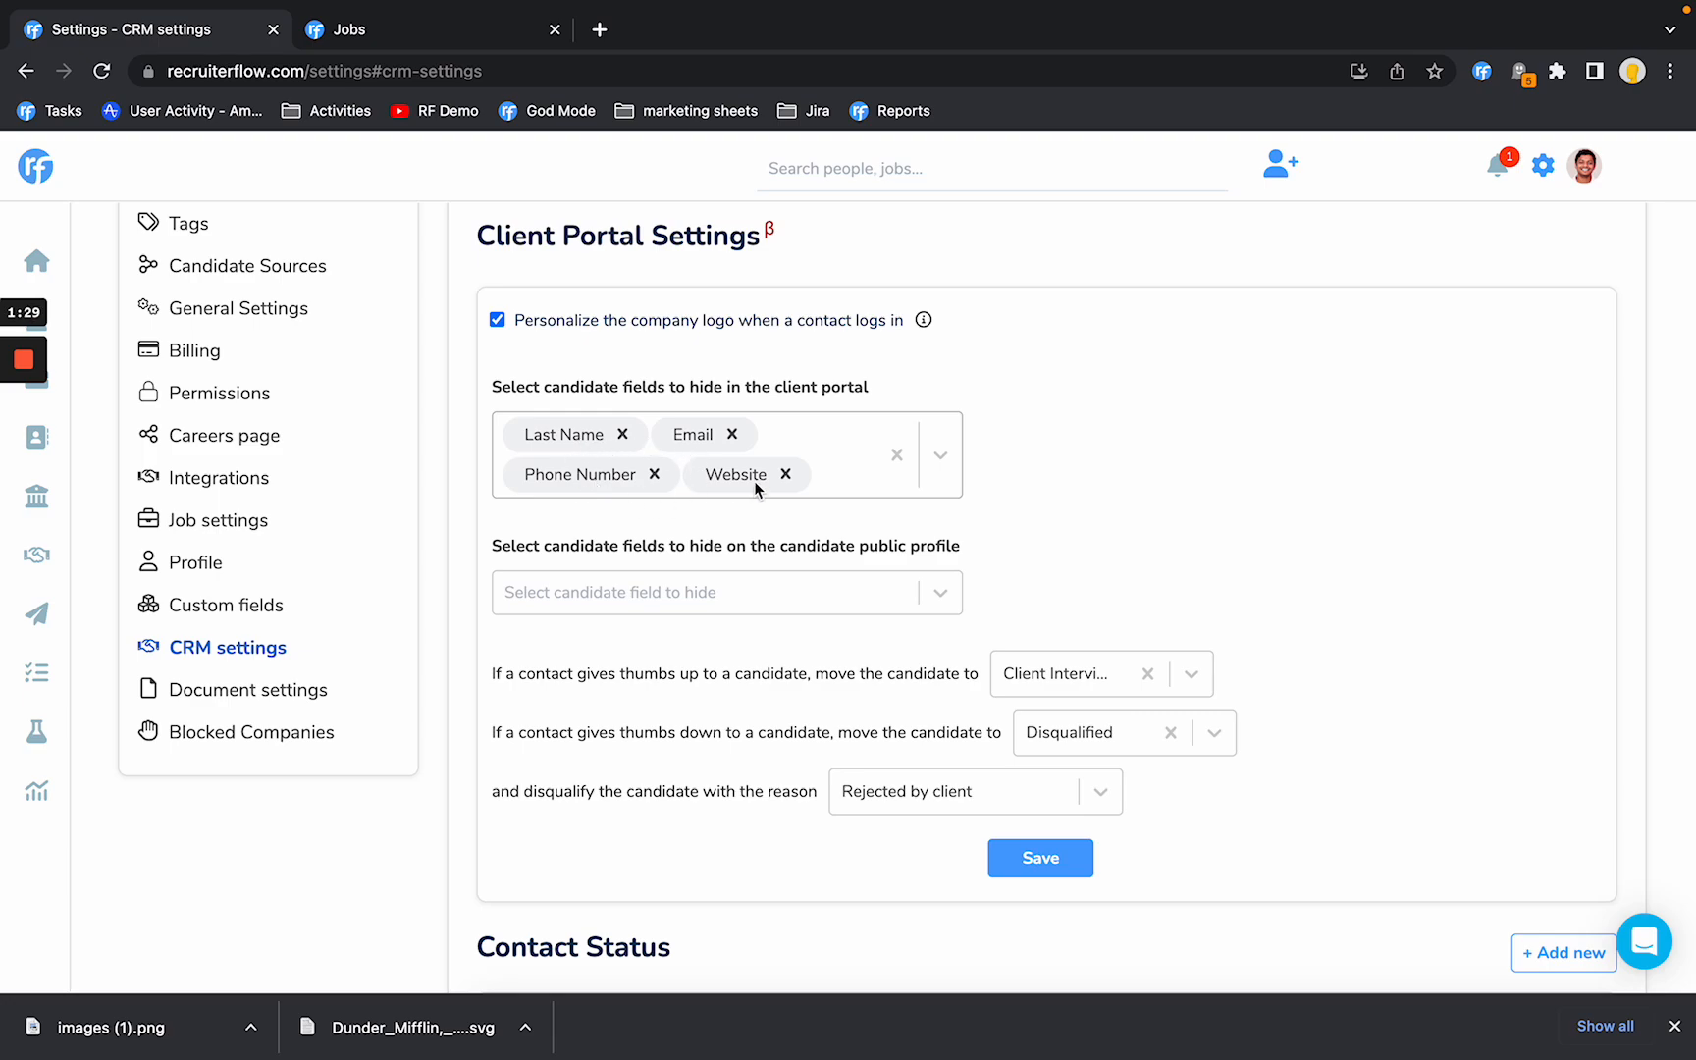
scroll("down", 3)
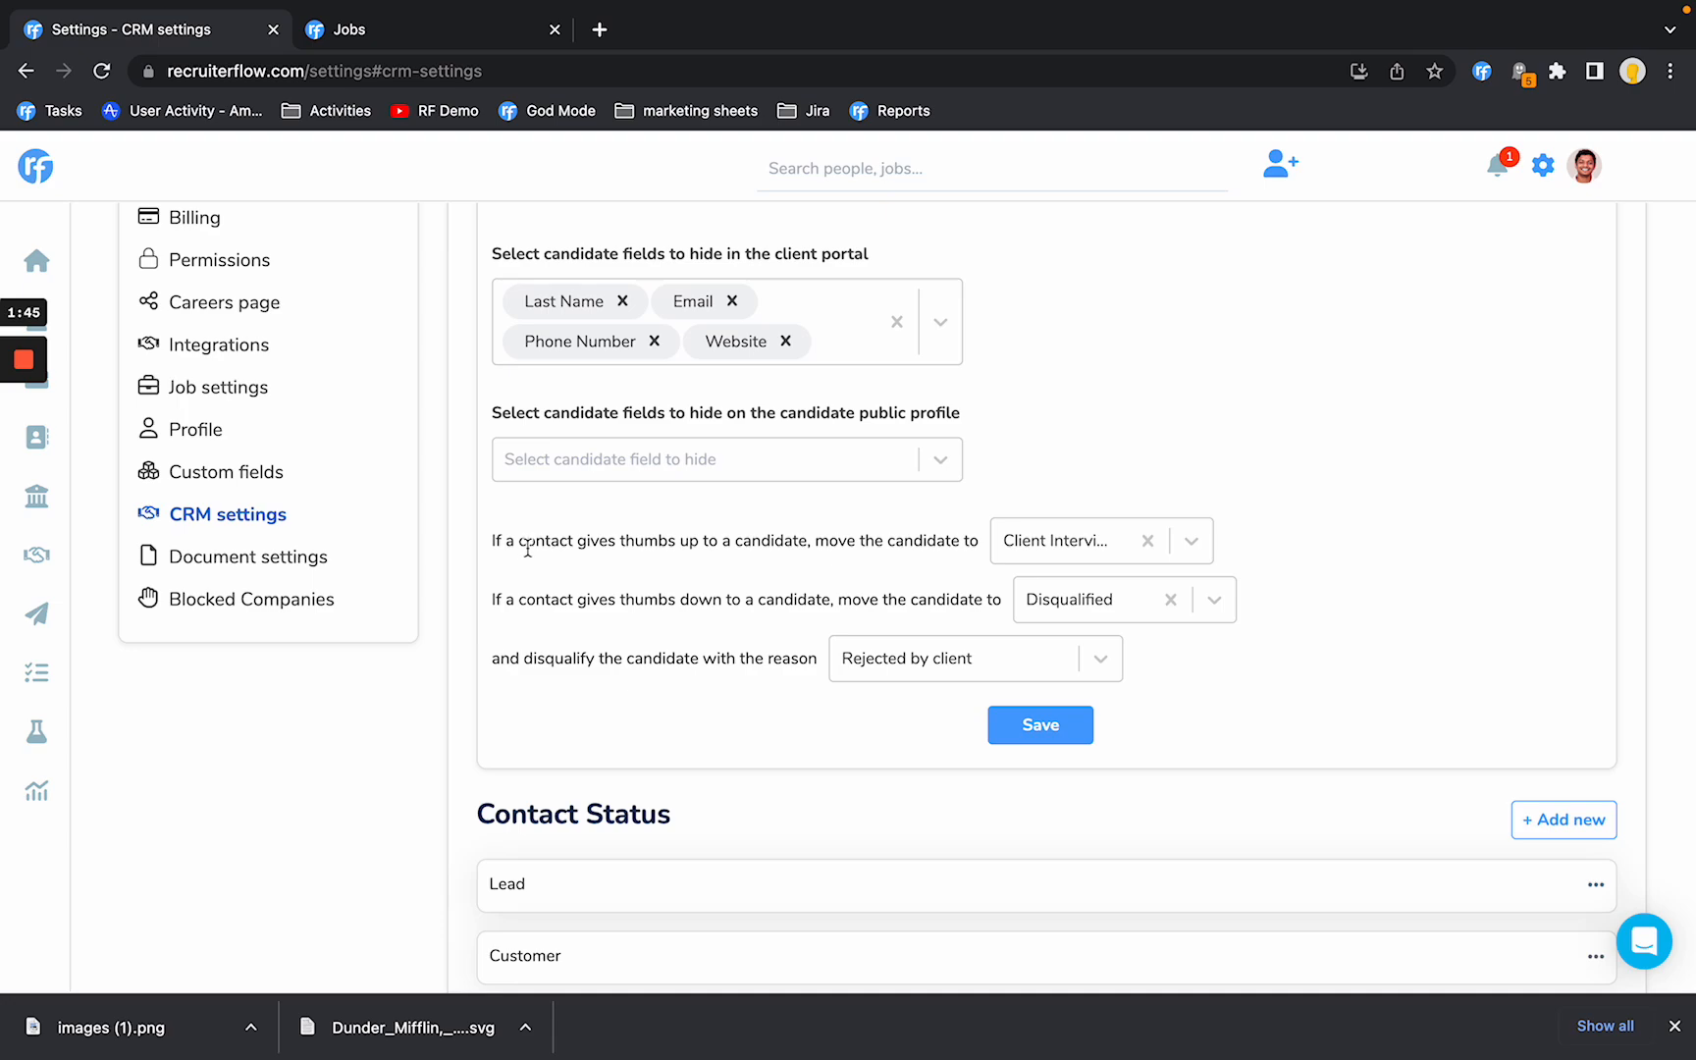
mouse_move(683, 570)
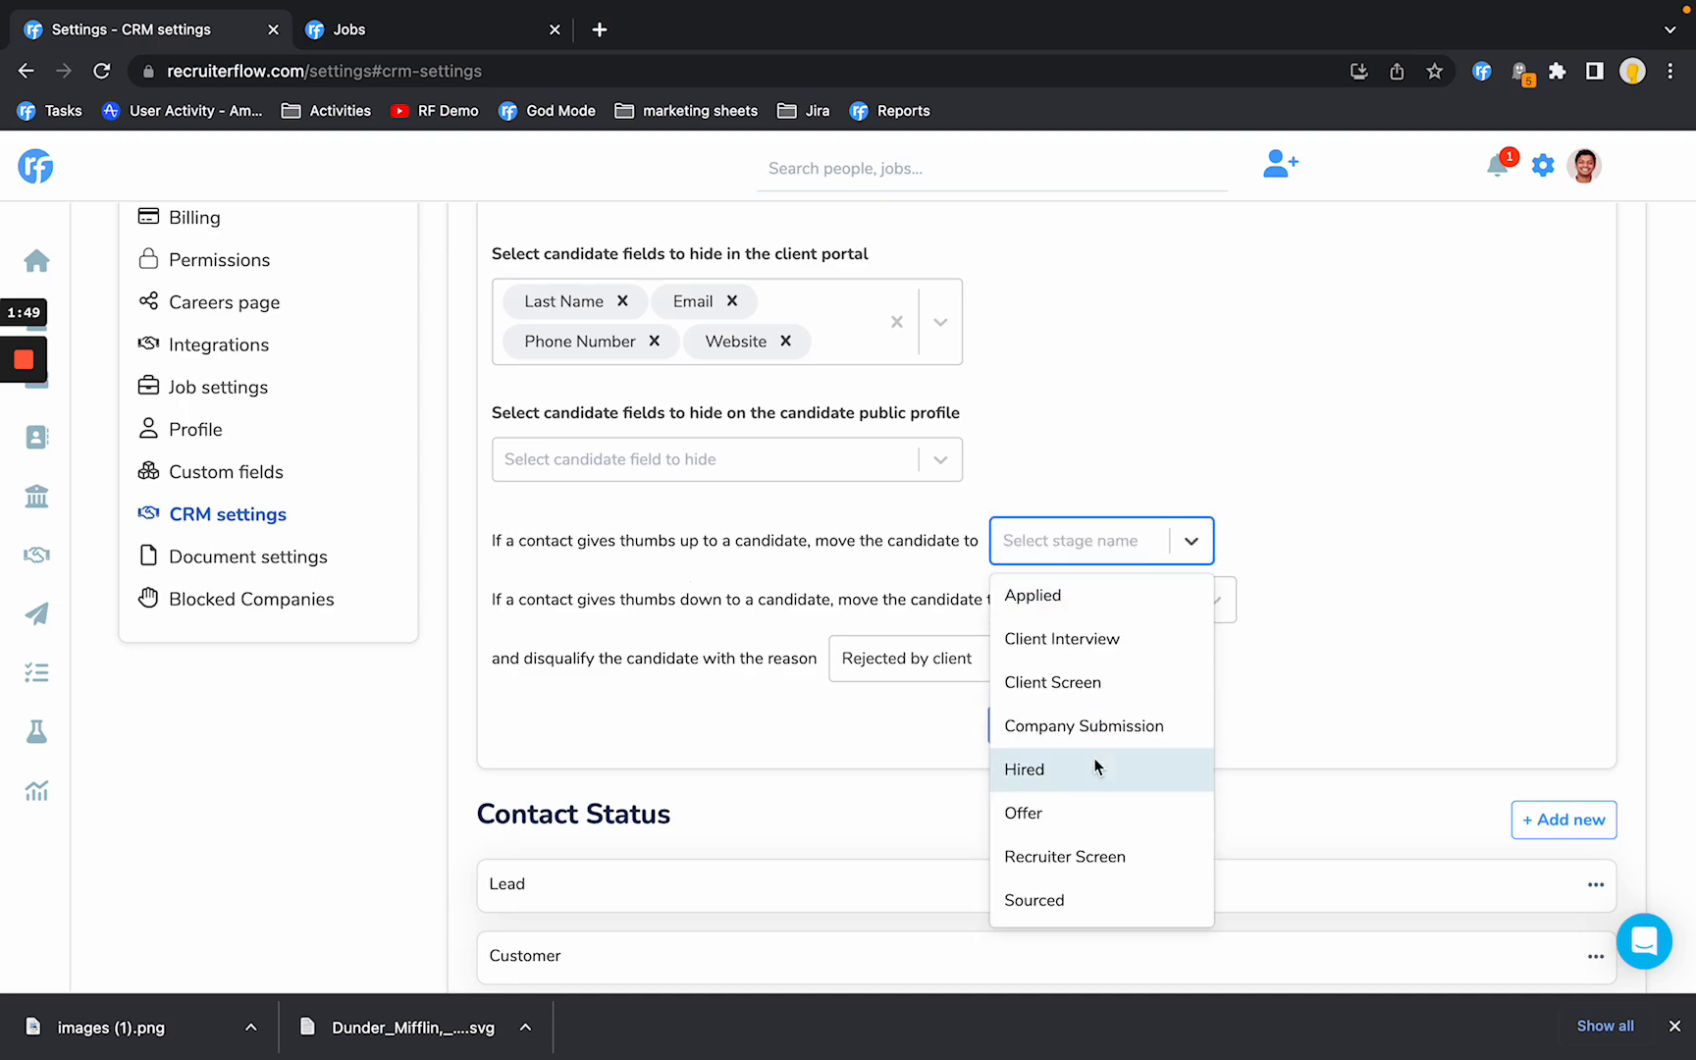
mouse_move(1088, 655)
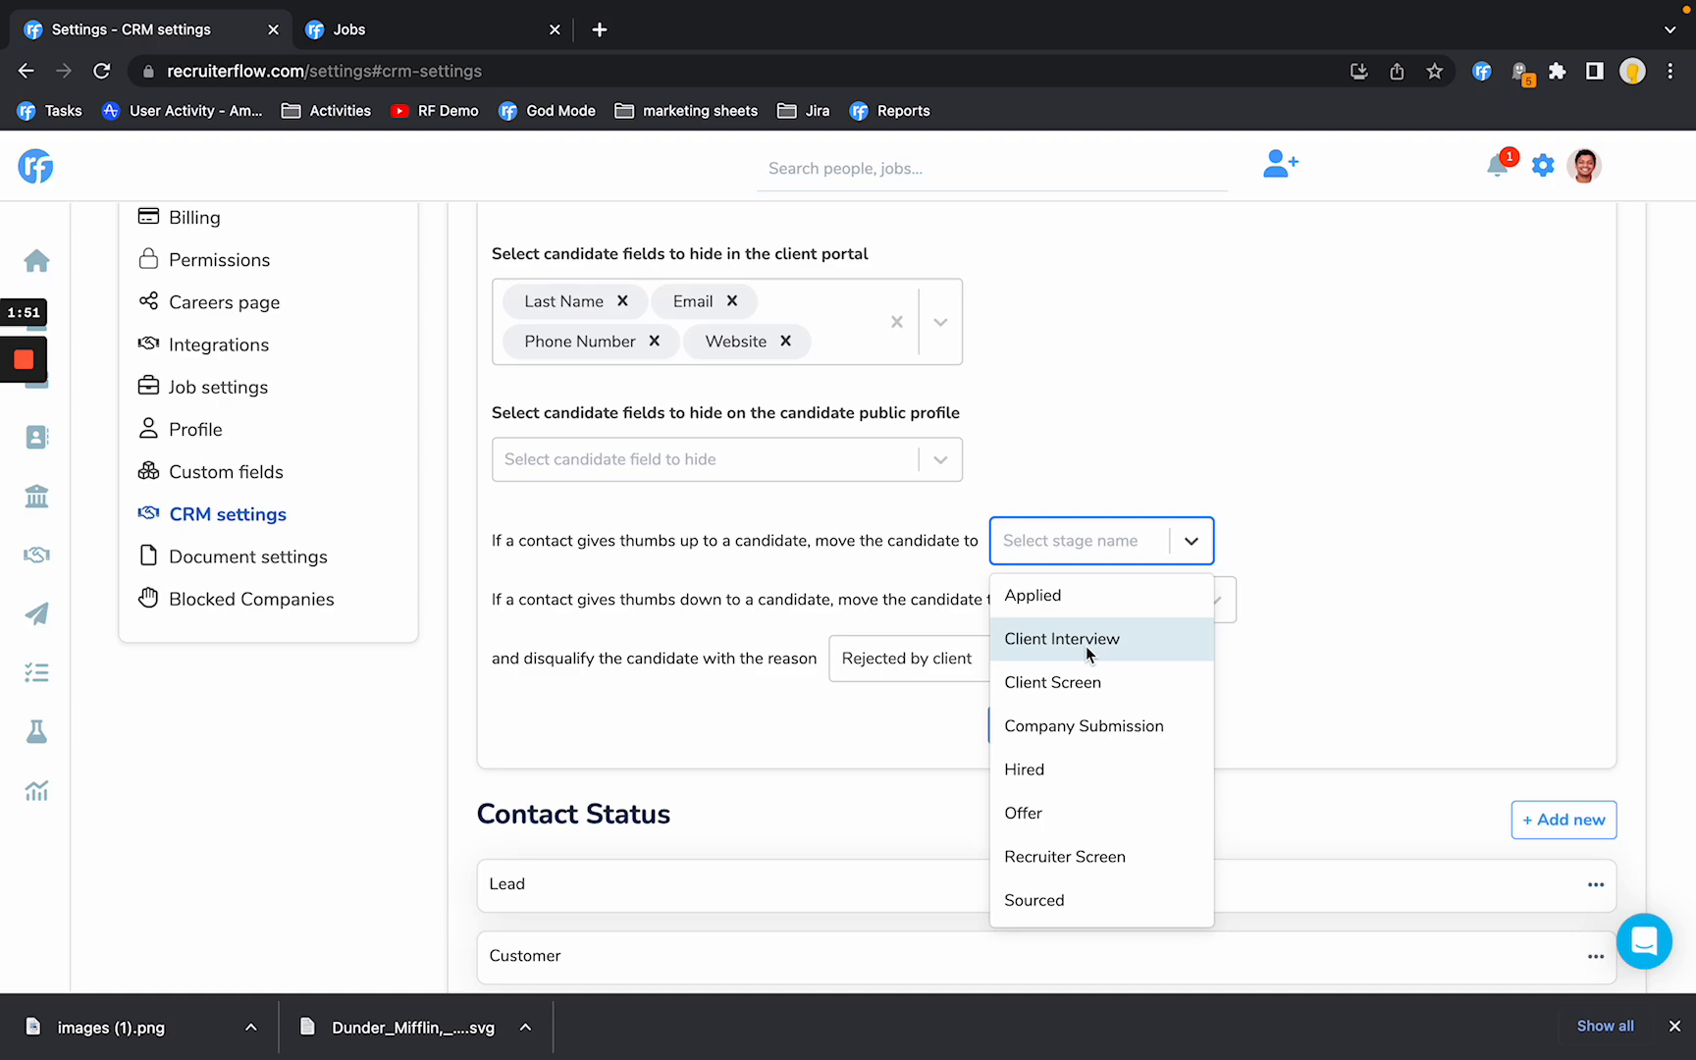
Set thumbs up to Client Interview, thumbs down to Disqualified as 'Rejected by client', and save.
left_click(1061, 638)
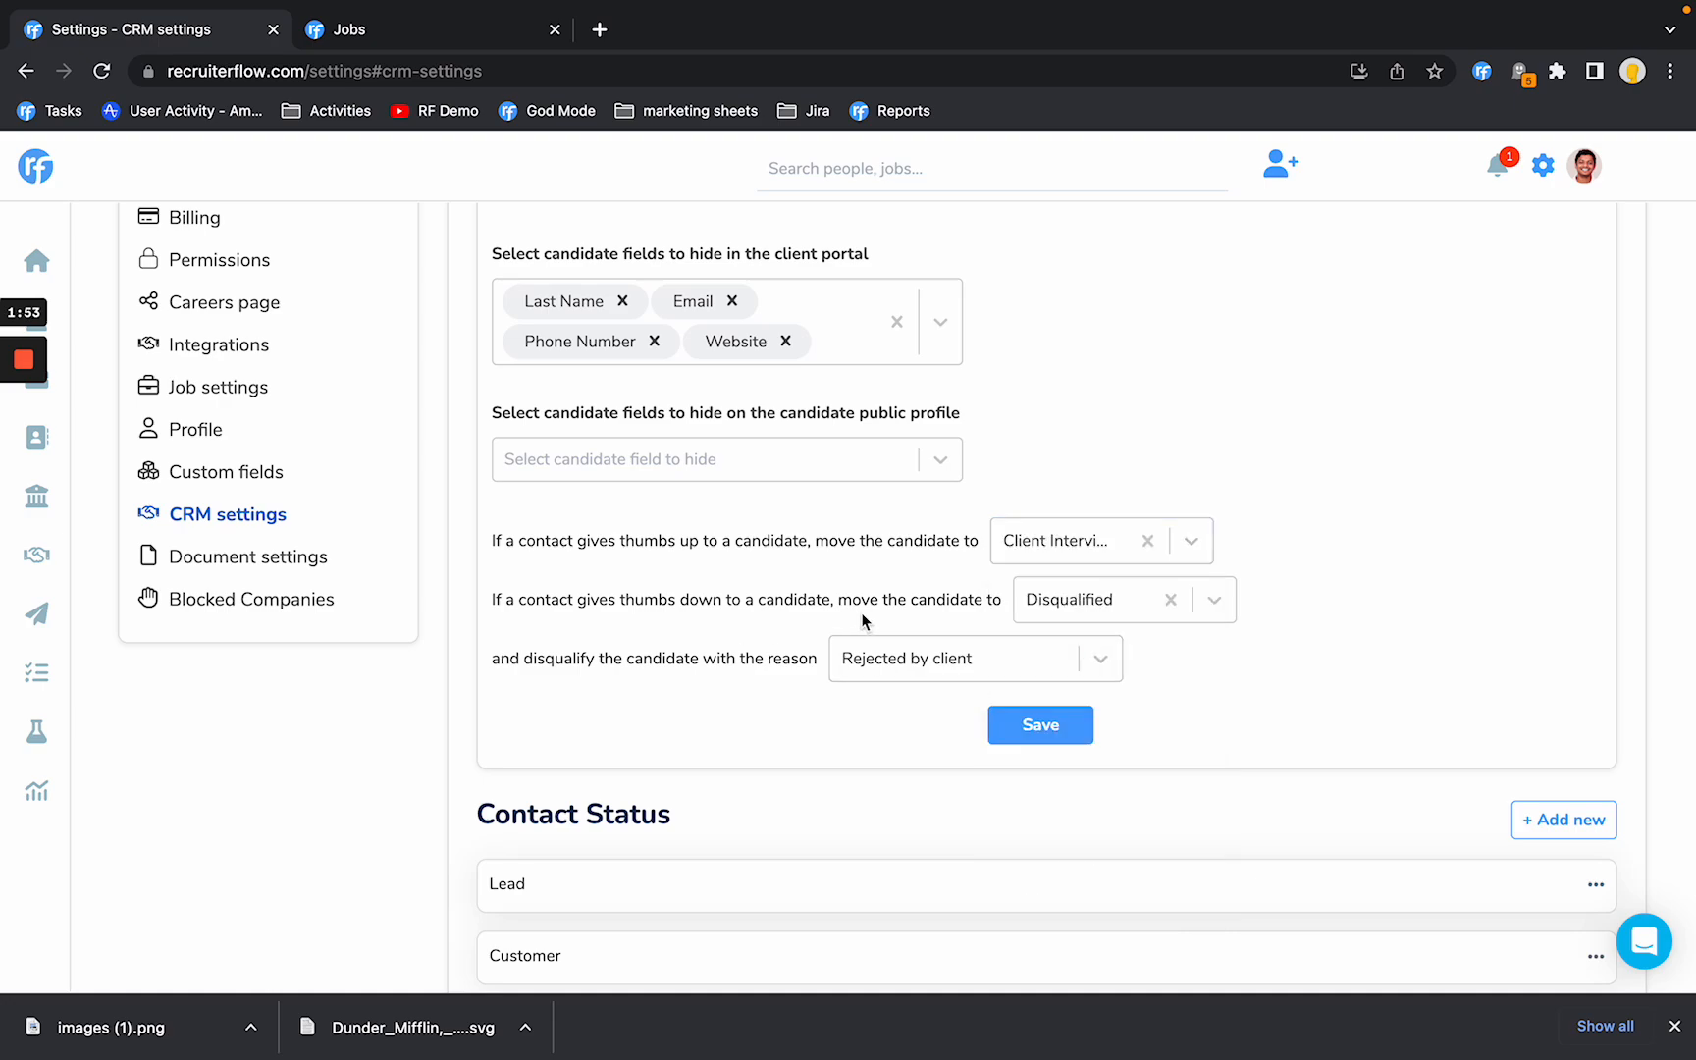
left_click(1123, 600)
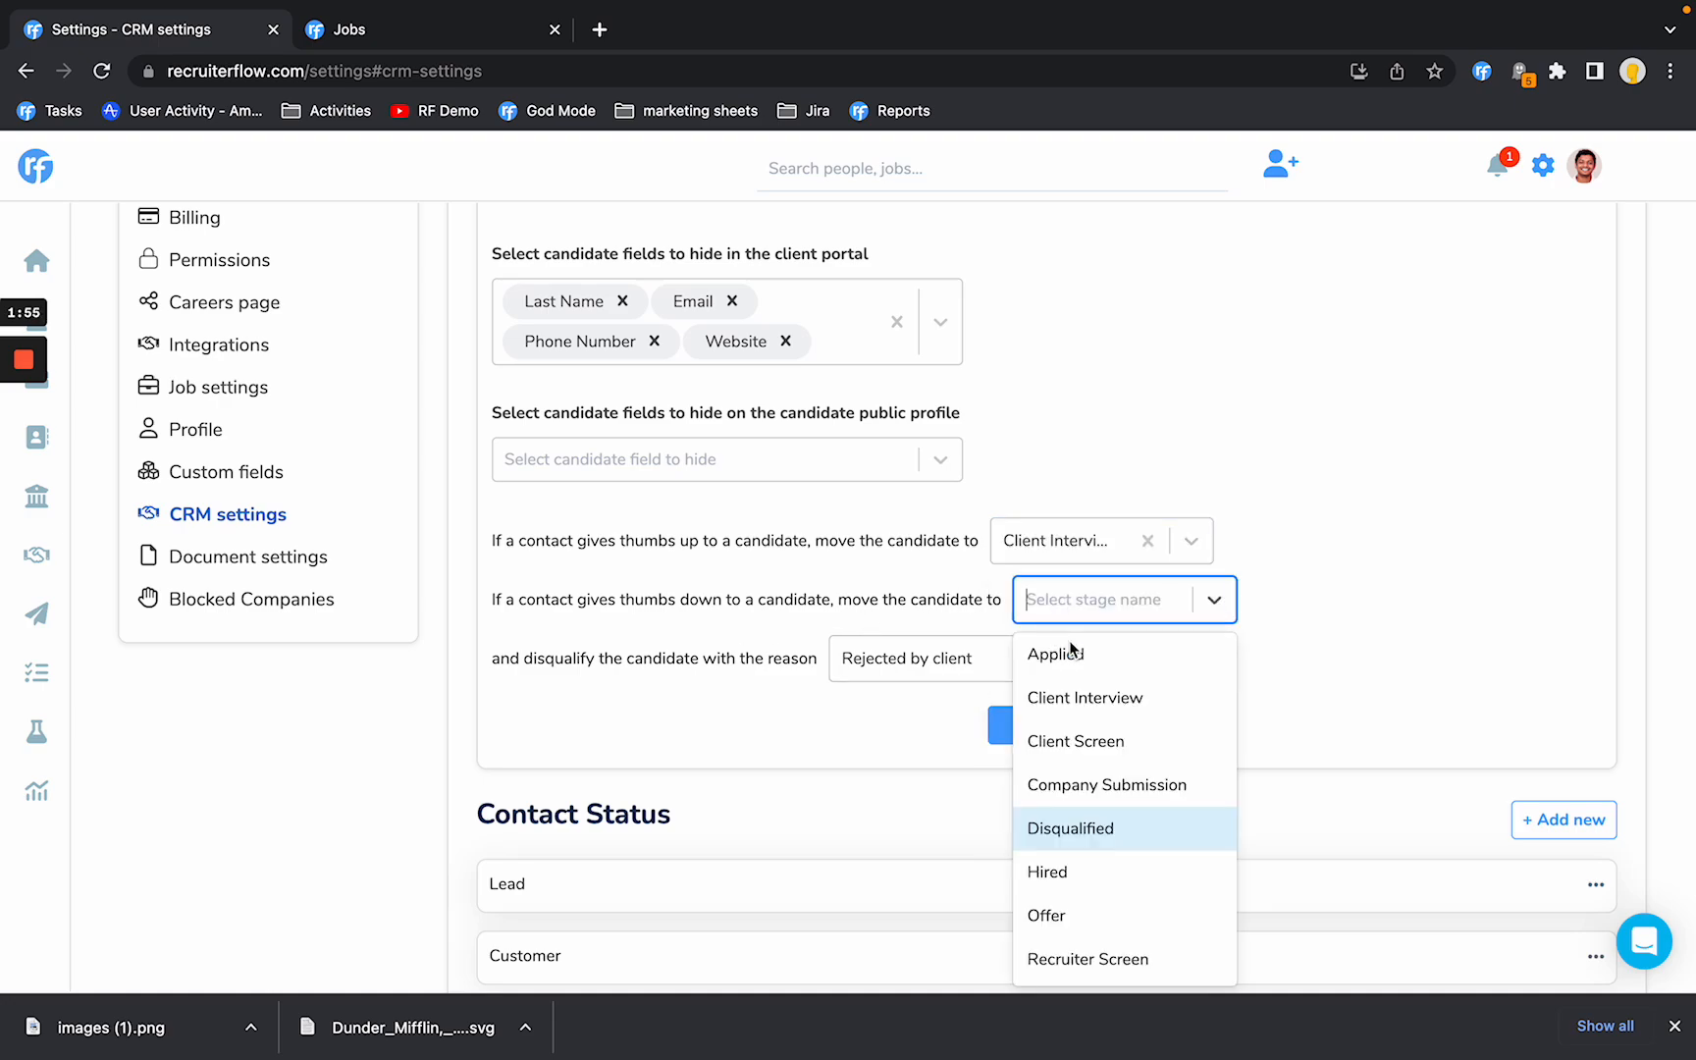
left_click(1069, 829)
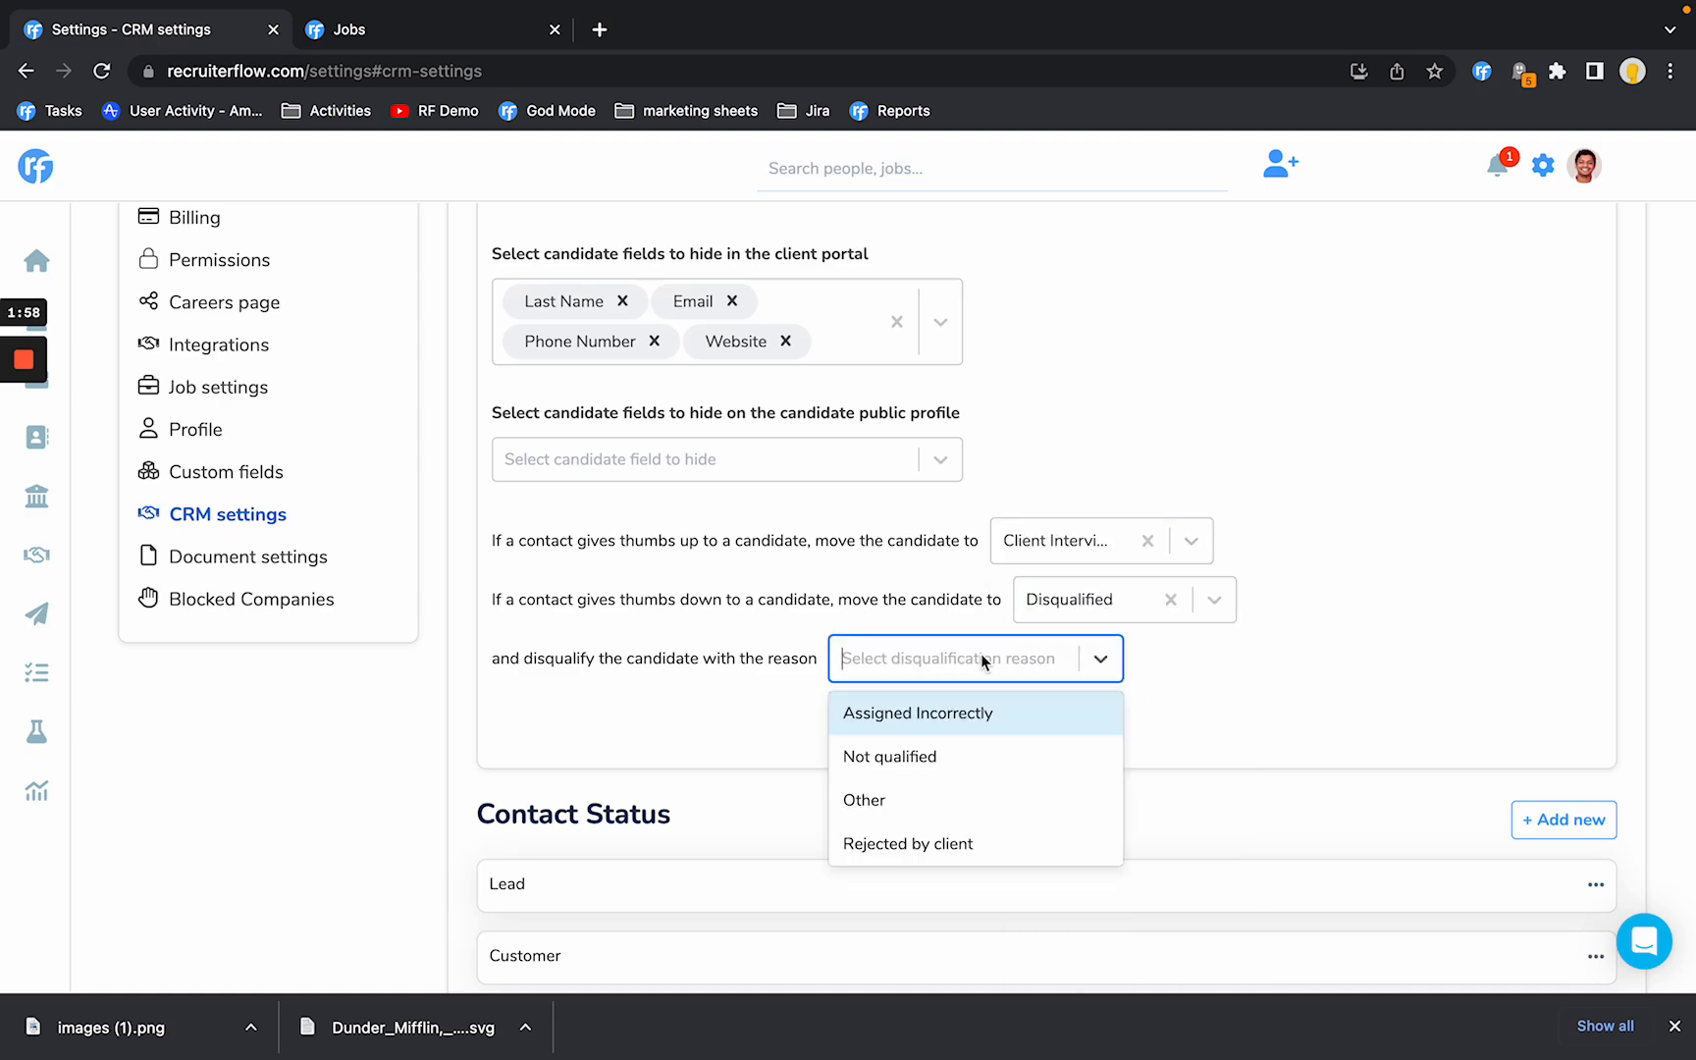
left_click(908, 842)
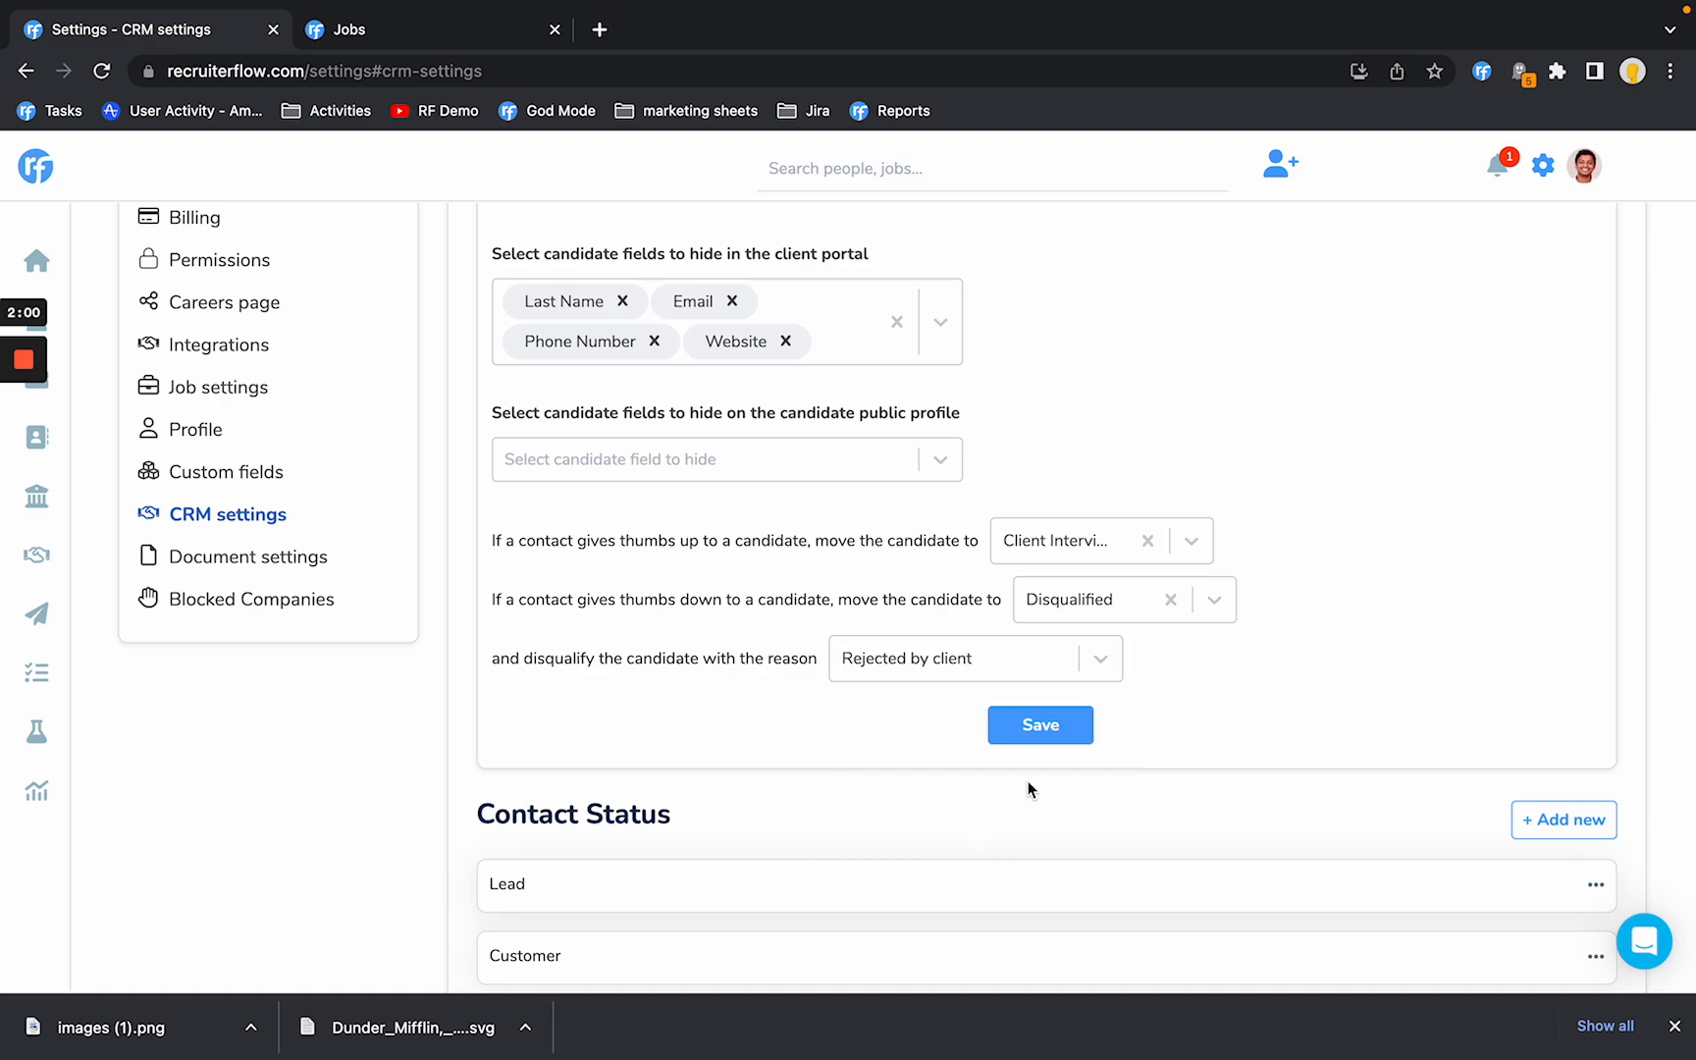
left_click(1038, 725)
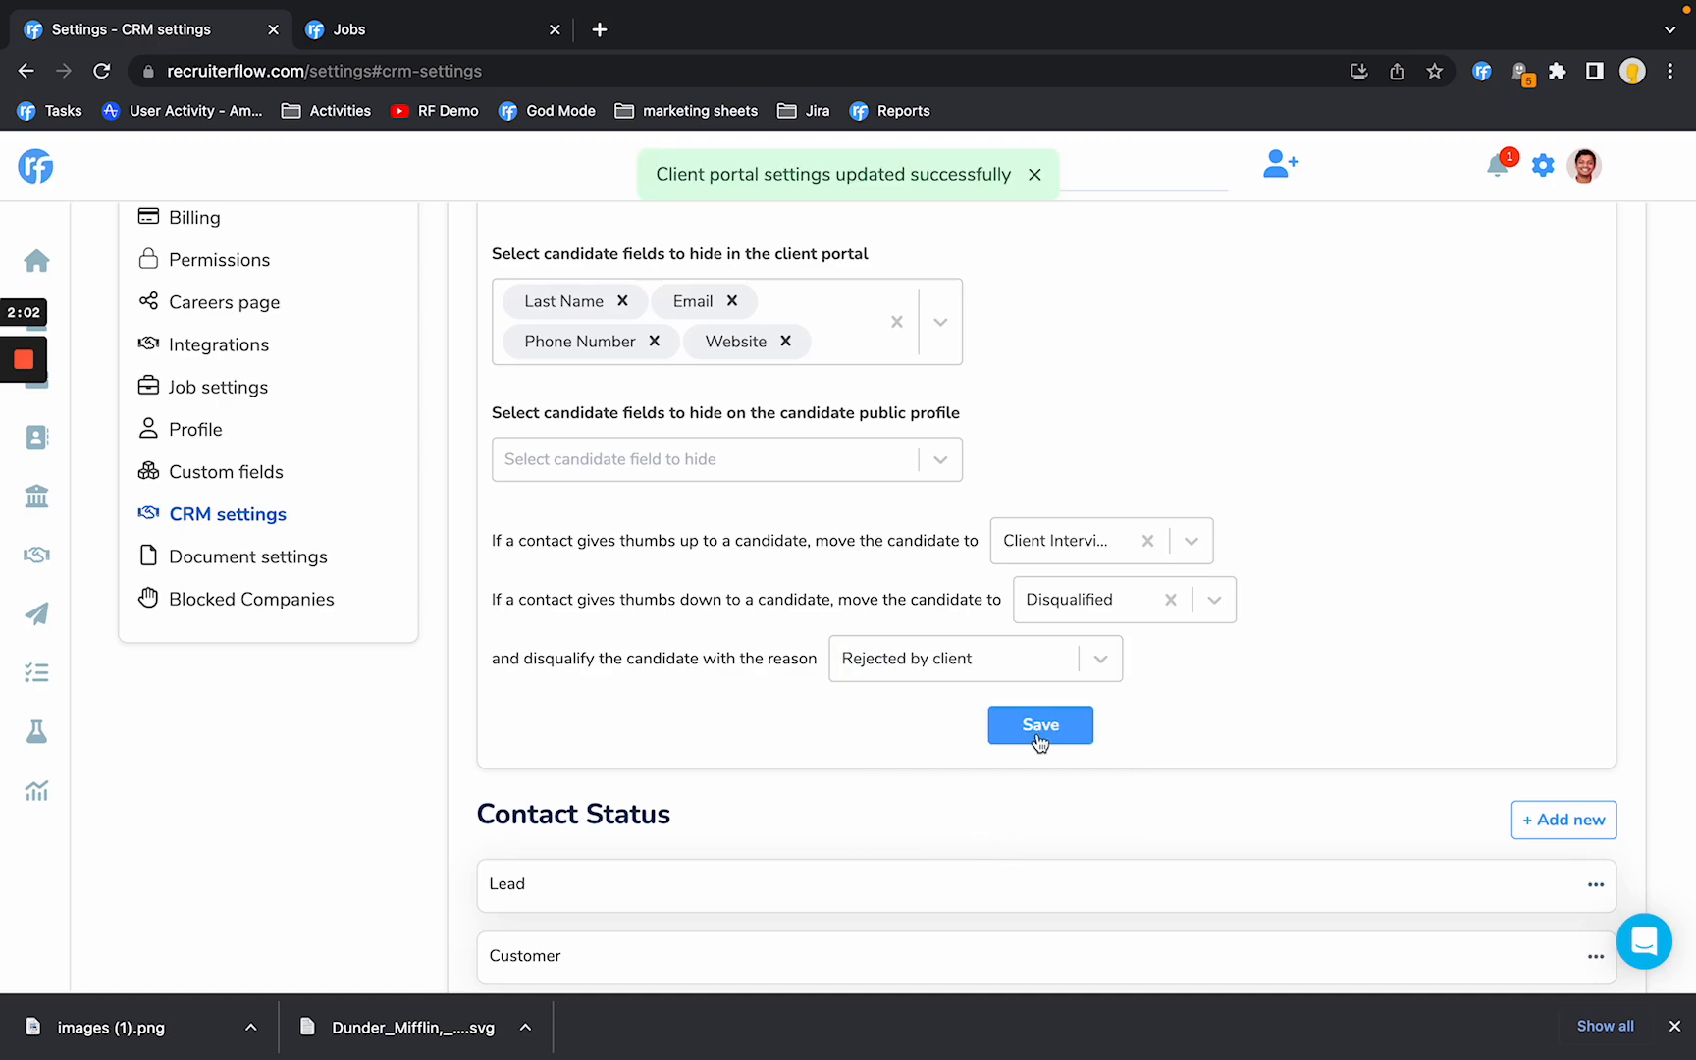
mouse_move(793, 542)
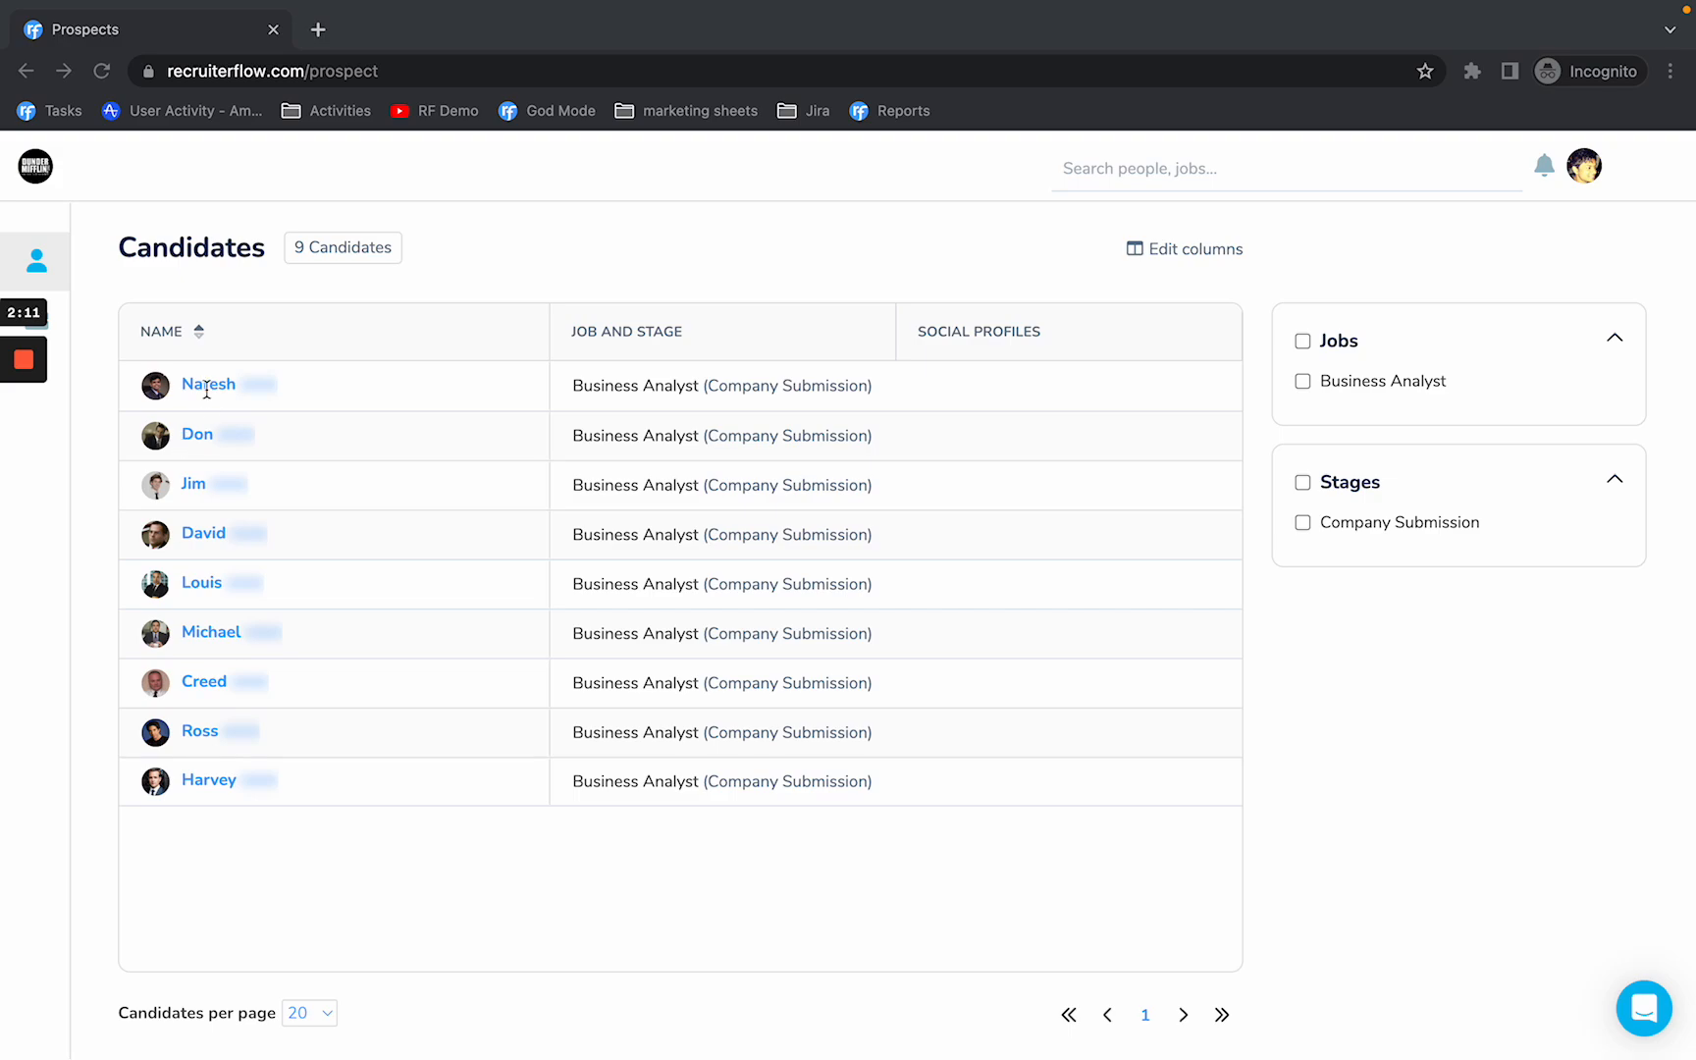
left_click(208, 385)
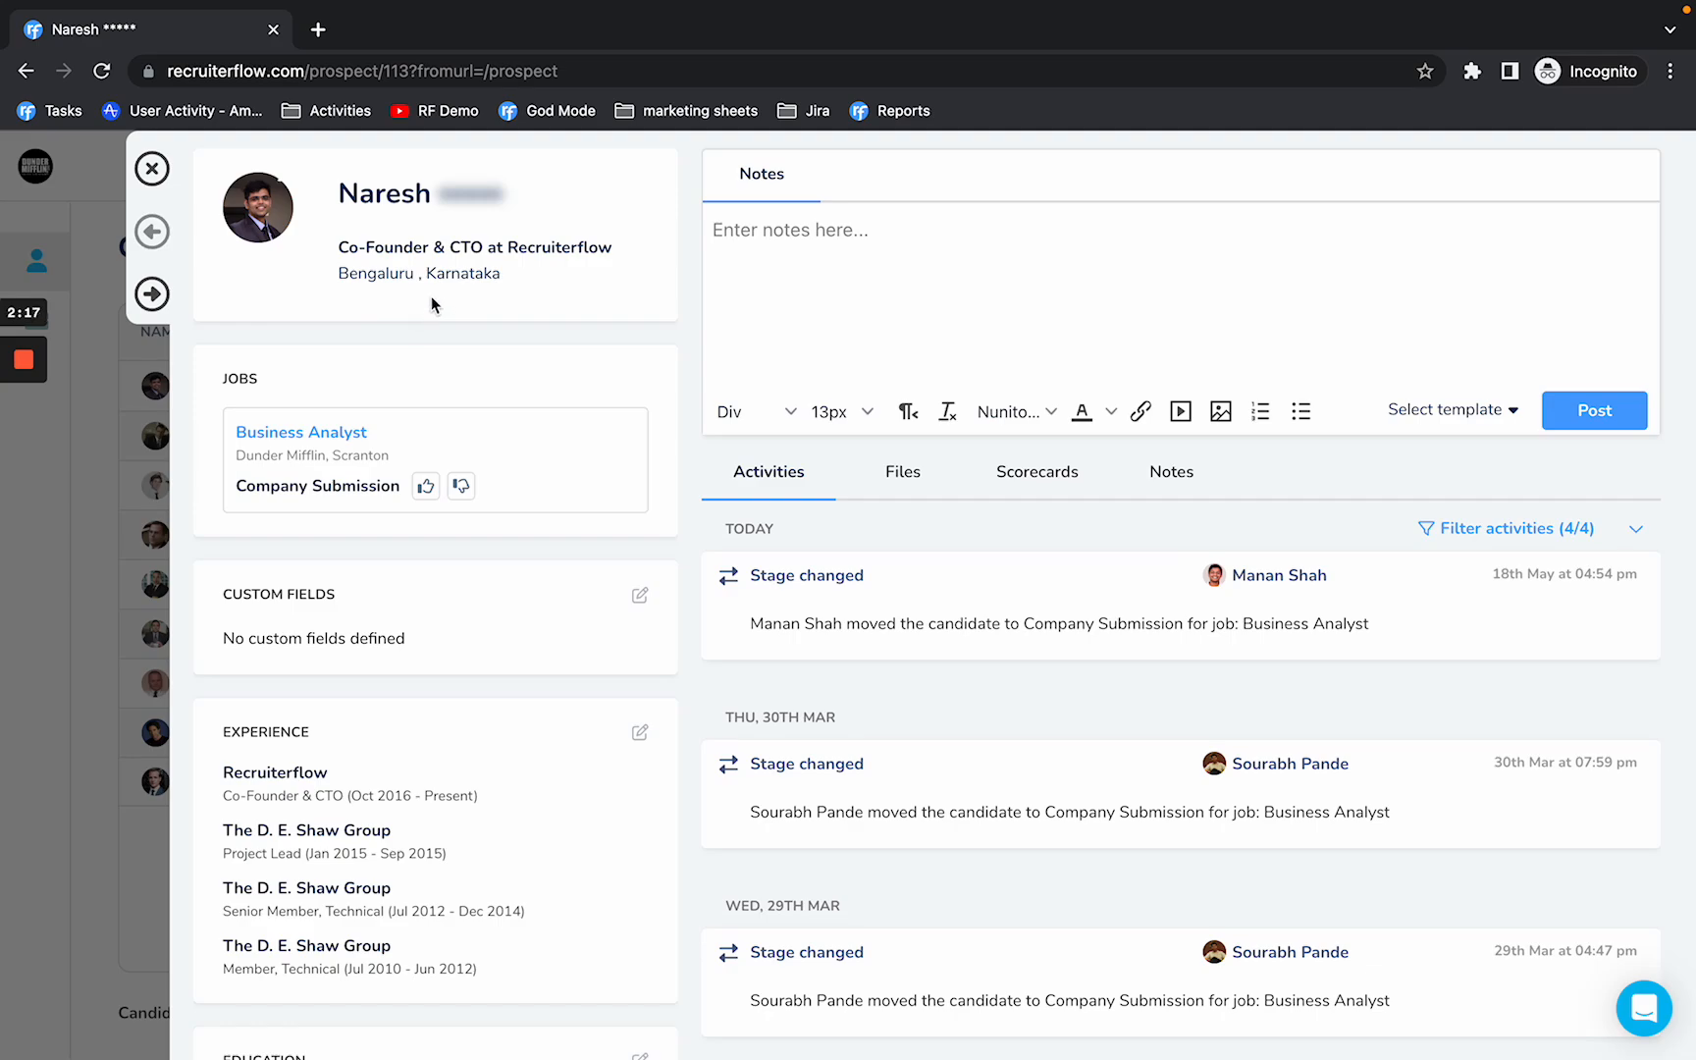
mouse_move(798, 700)
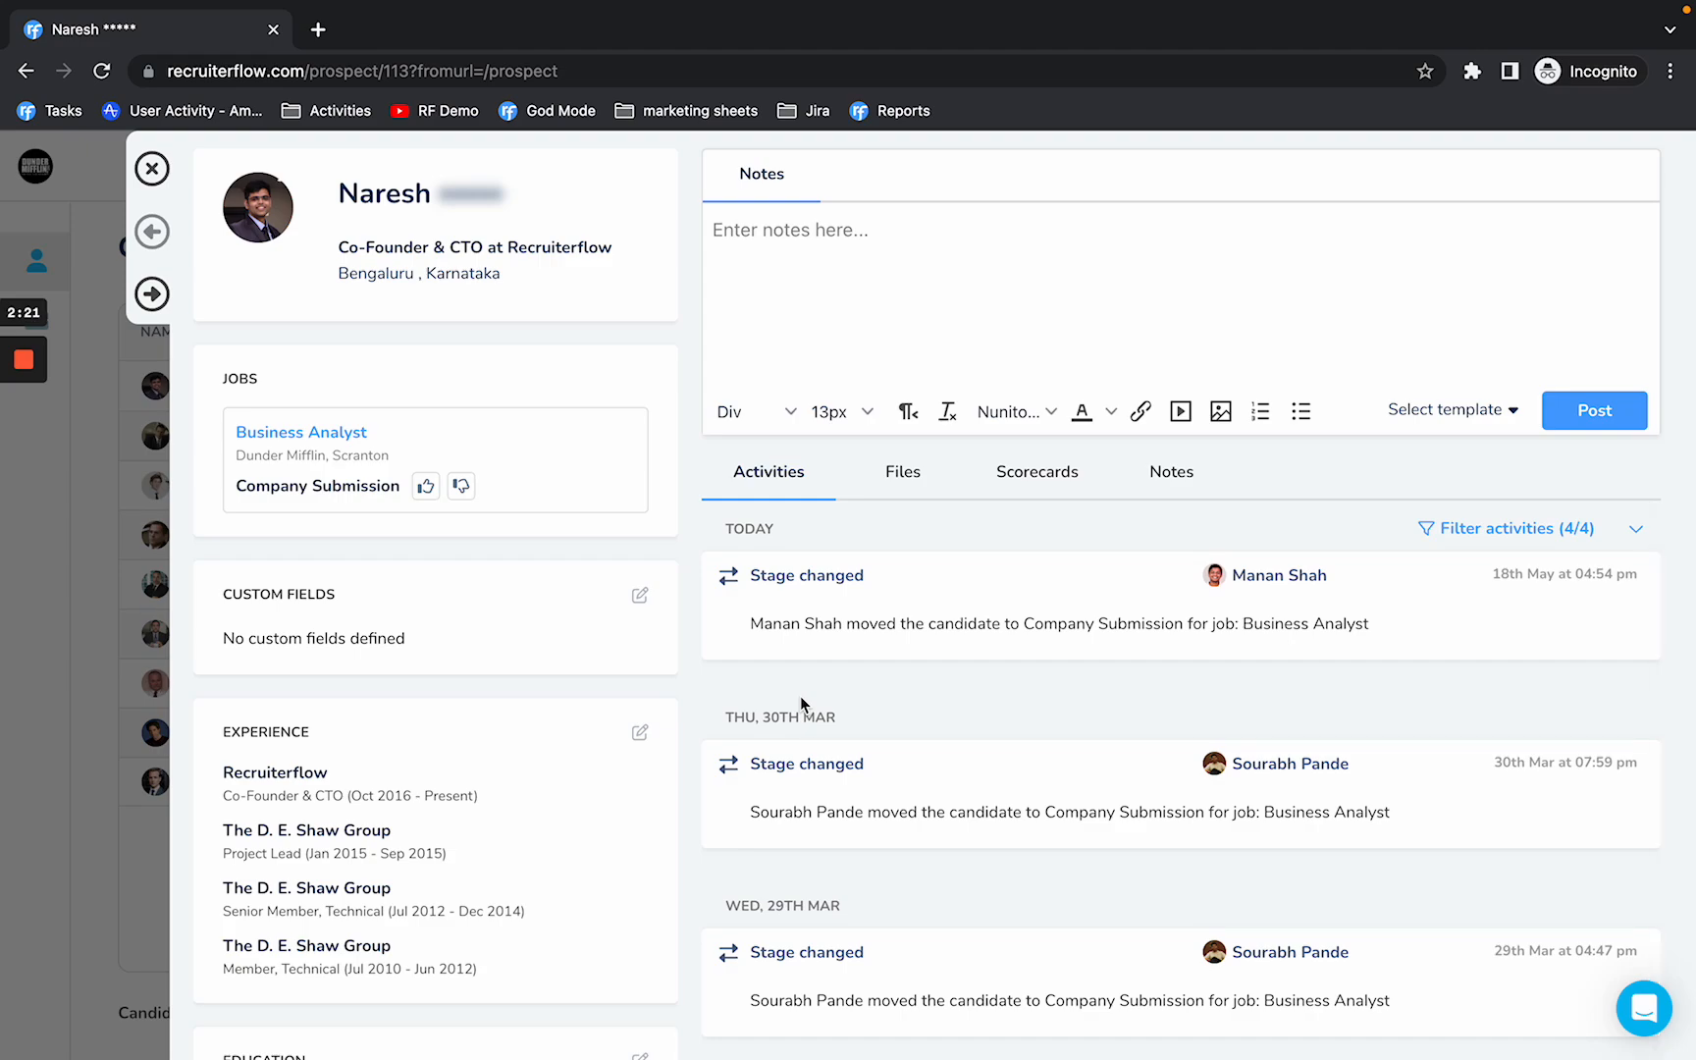
mouse_move(460, 486)
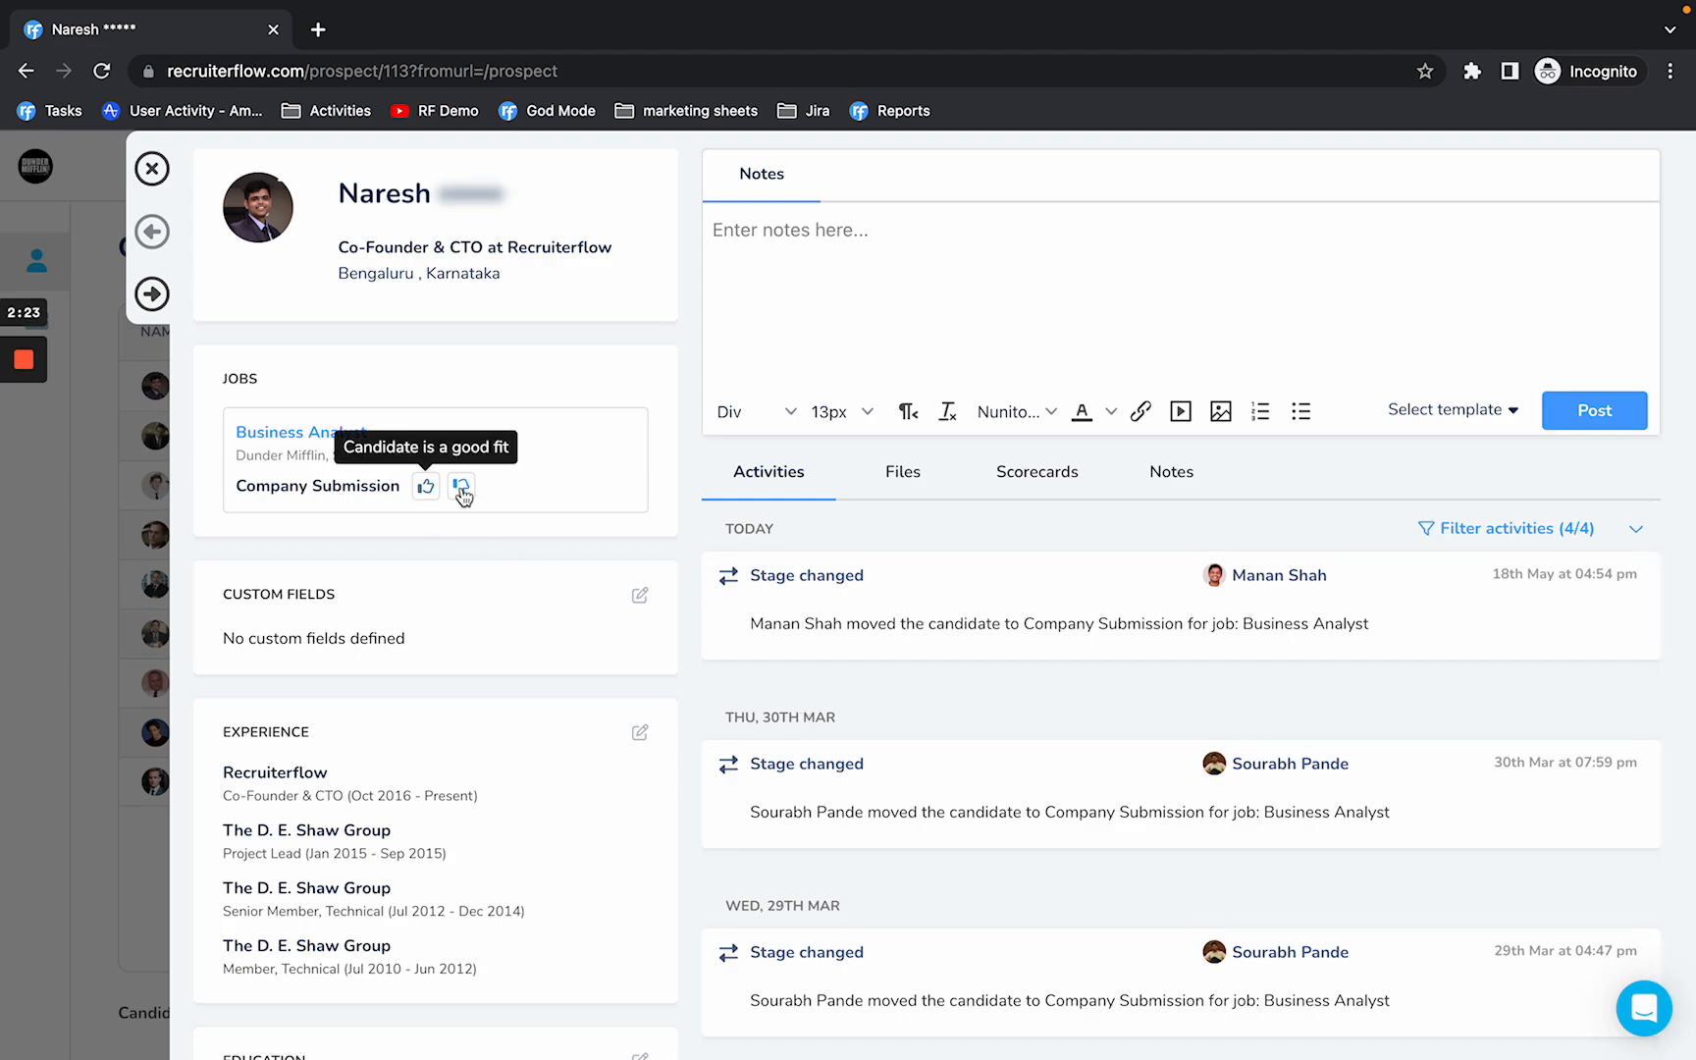
mouse_move(462, 486)
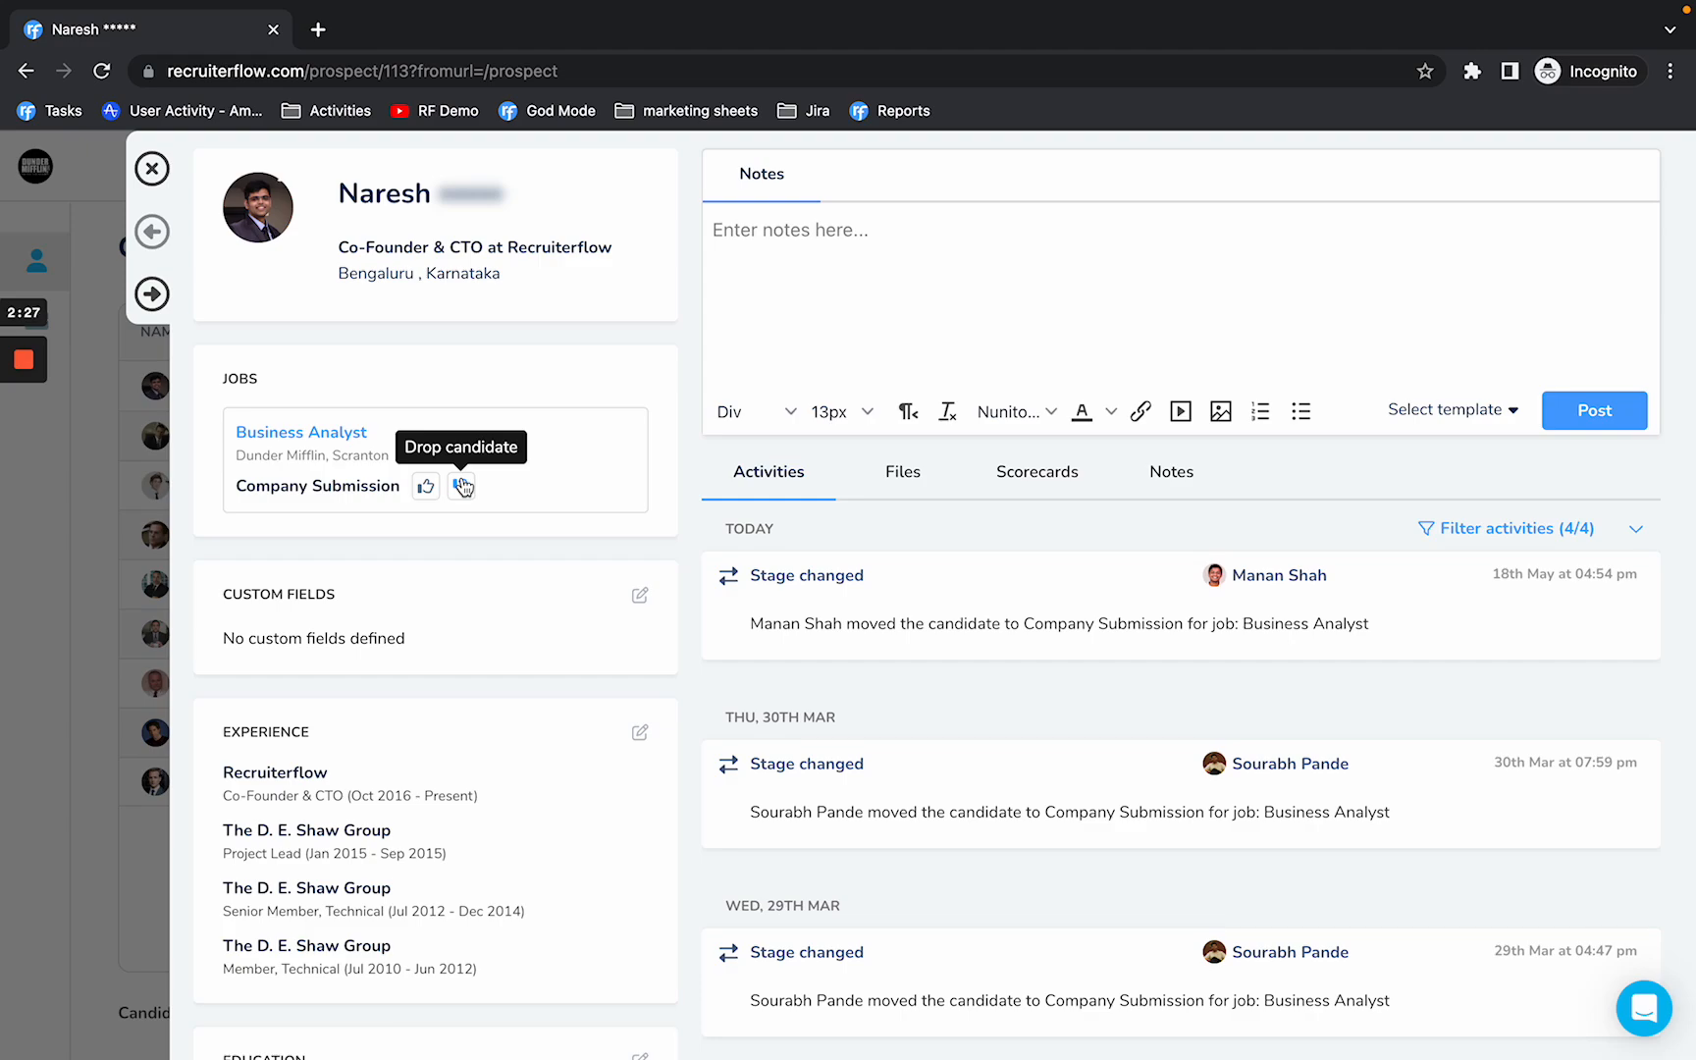
left_click(151, 169)
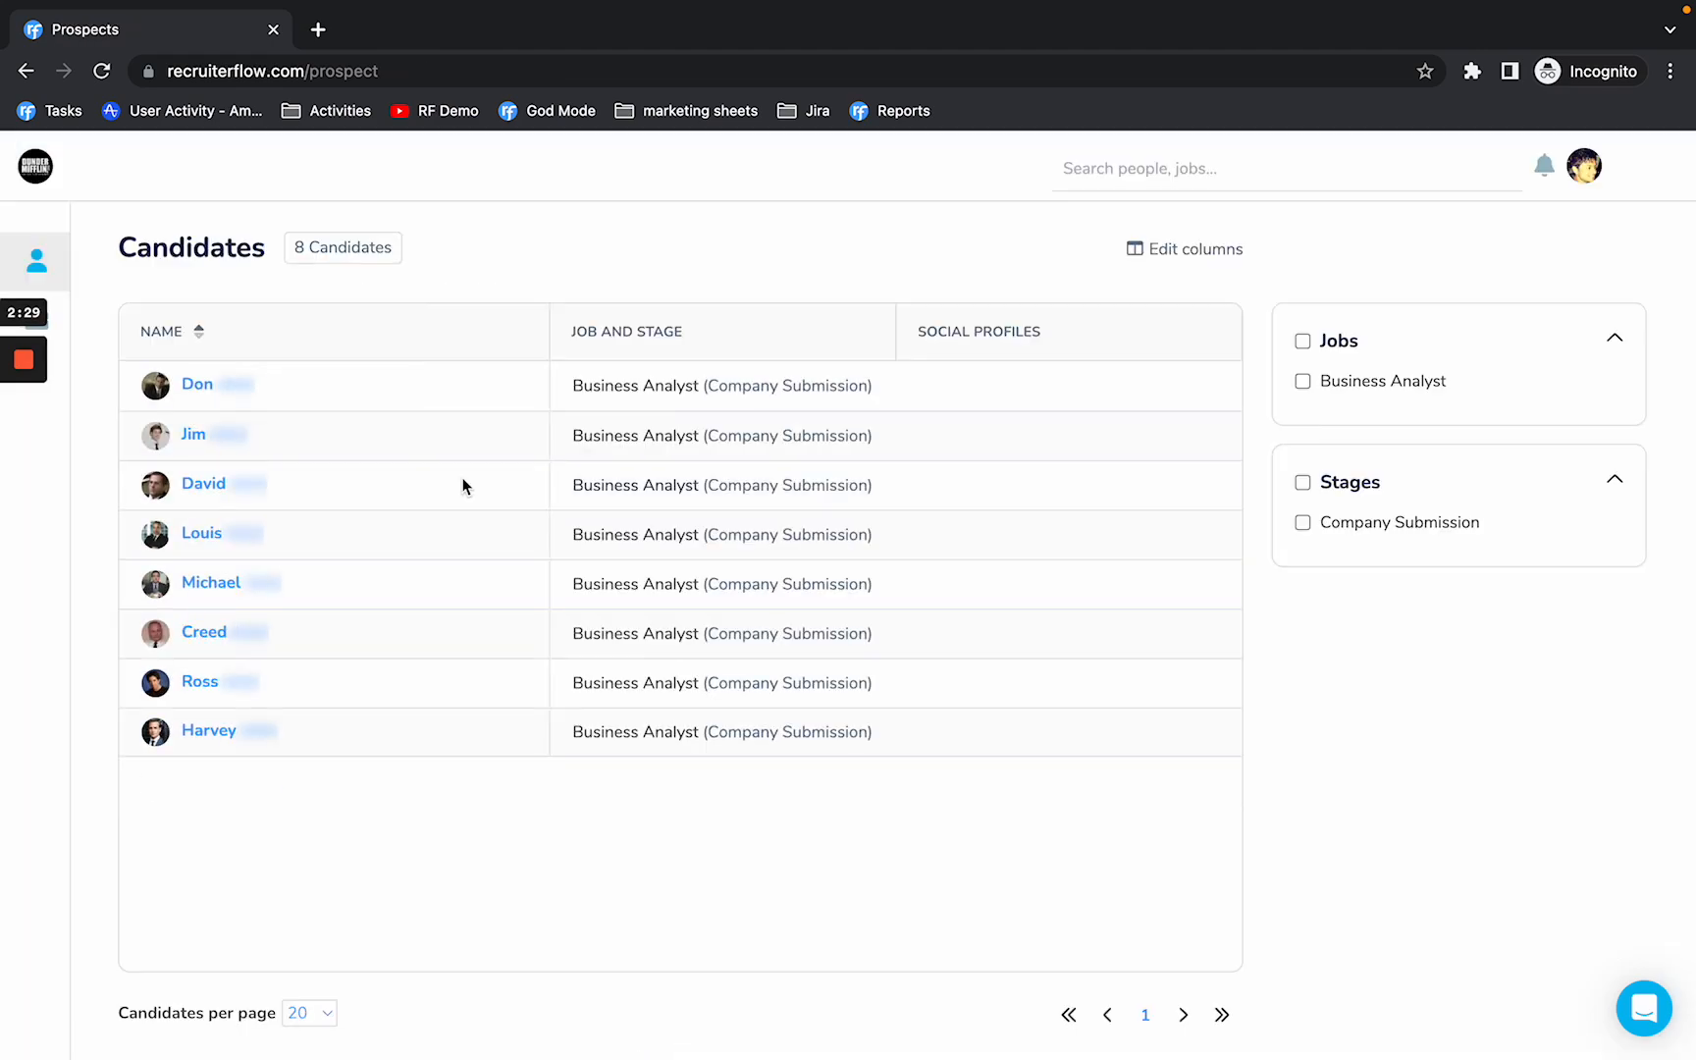